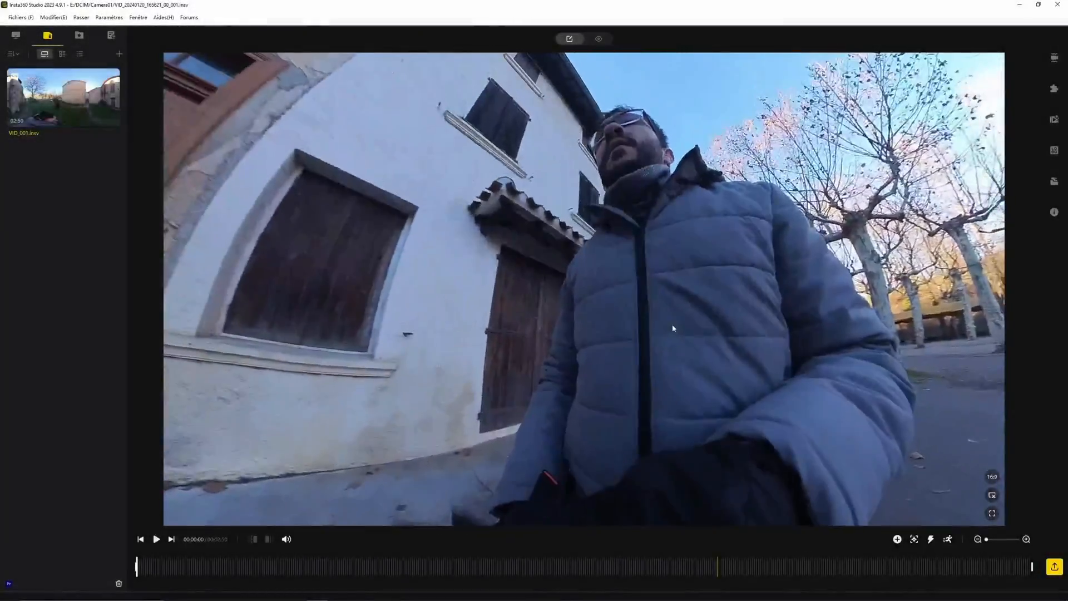
Scrub about one minute into the clip and pause playback
{"action": "left_click", "coordinate": [199, 565]}
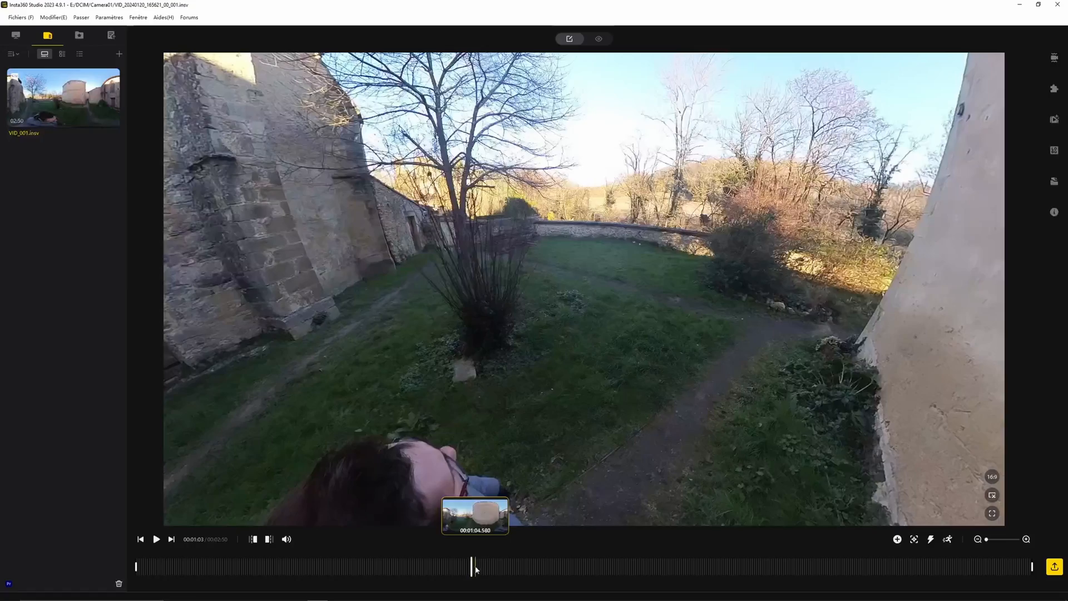
{"action": "left_click", "coordinate": [155, 538]}
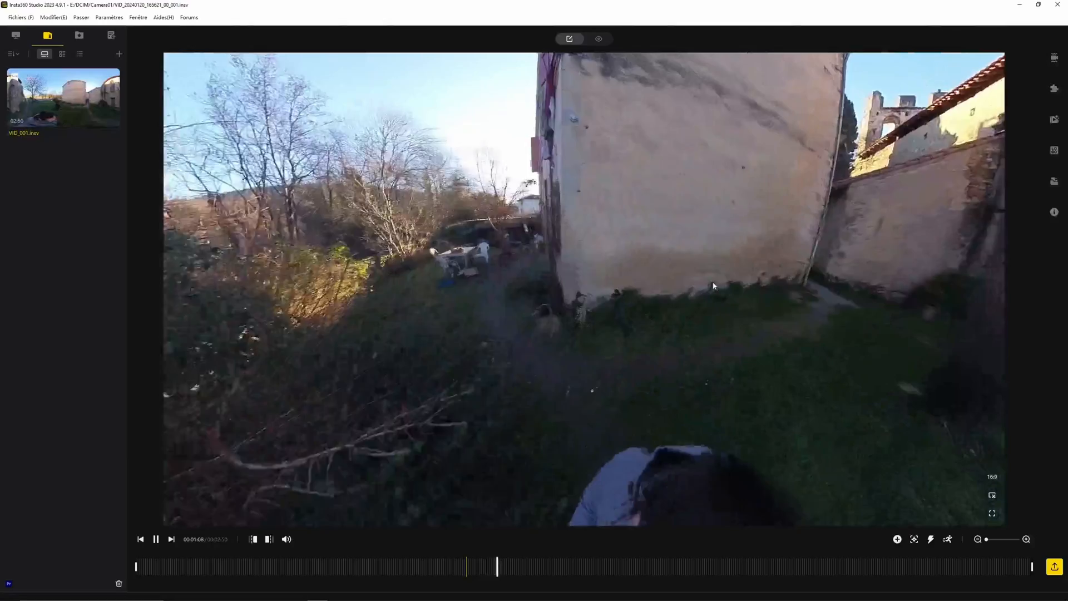
{"action": "left_click", "coordinate": [156, 538]}
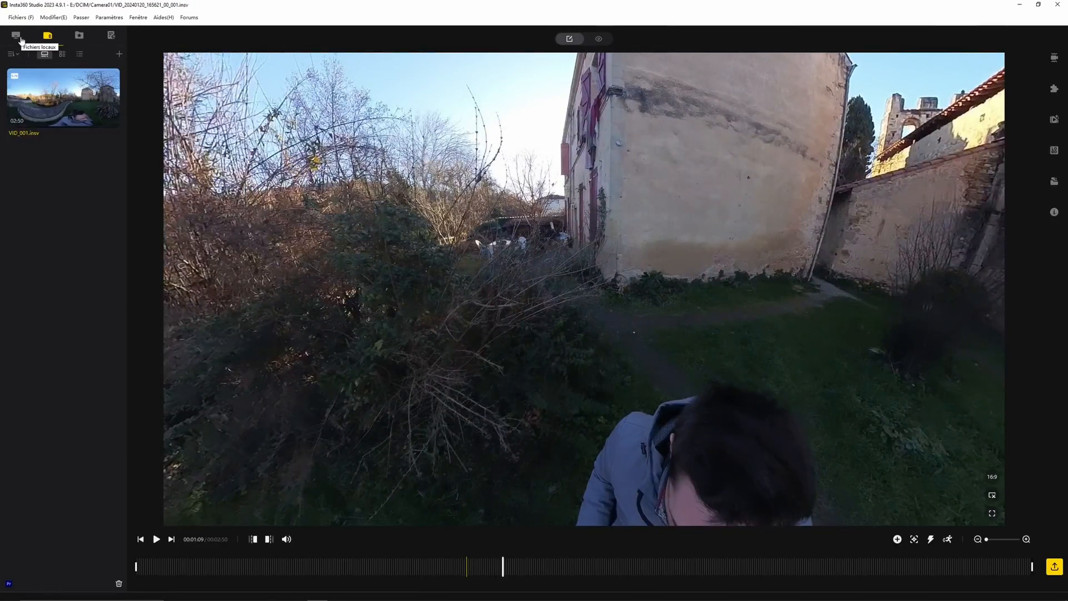
Export a full 360 video with H.265 encoding and start the export
{"action": "left_click", "coordinate": [20, 17]}
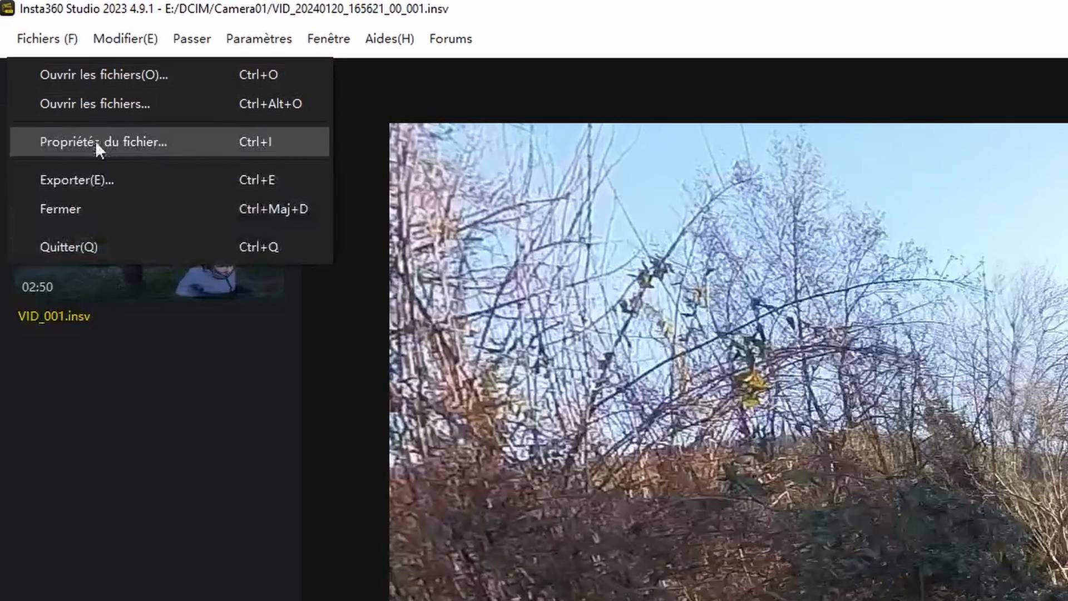
{"action": "left_click", "coordinate": [76, 179]}
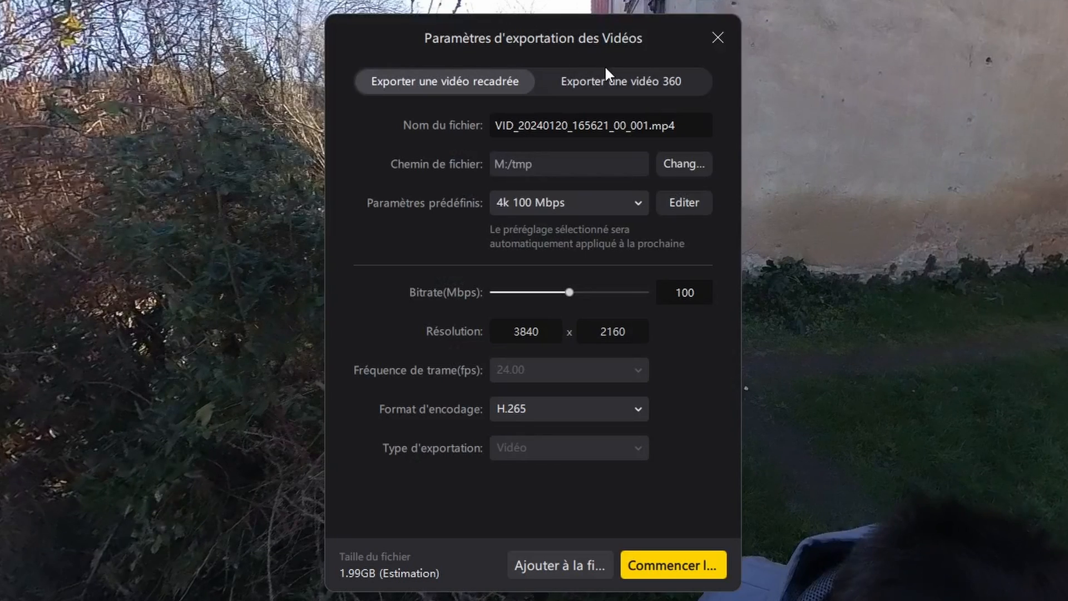
{"action": "left_click", "coordinate": [620, 81]}
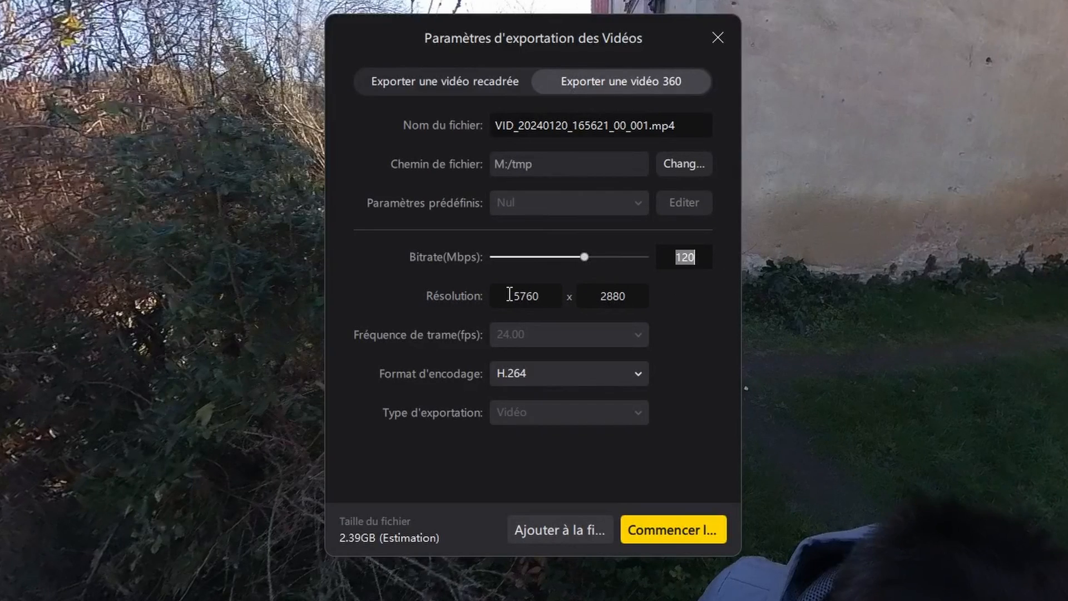
{"action": "left_click", "coordinate": [567, 372]}
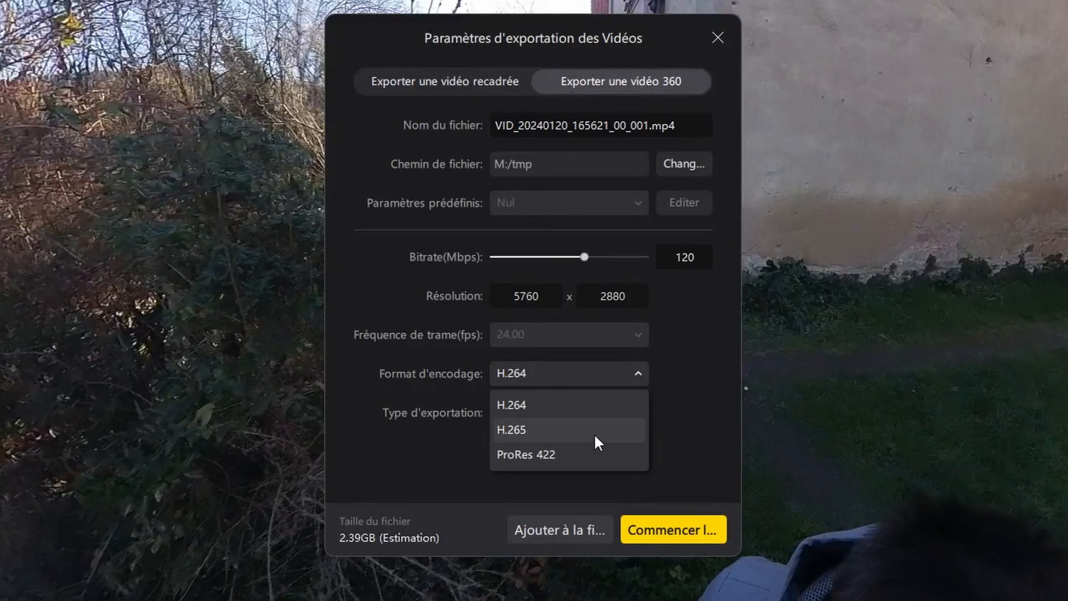
{"action": "left_click", "coordinate": [510, 429]}
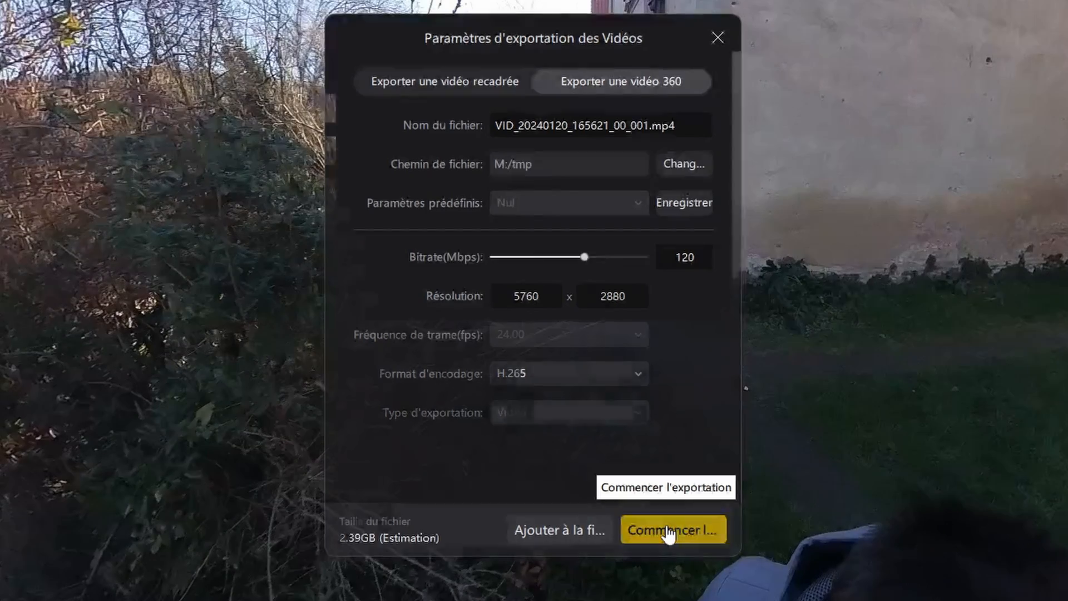
{"action": "left_click", "coordinate": [672, 529]}
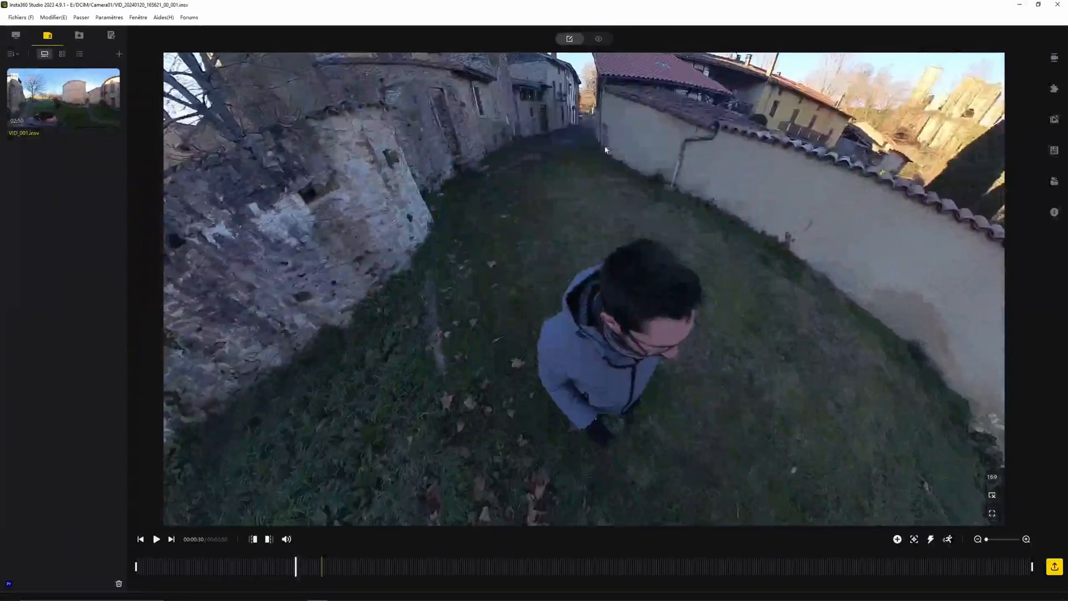
Play the 360 clip briefly to check it, then stop playback
{"action": "left_click", "coordinate": [155, 539]}
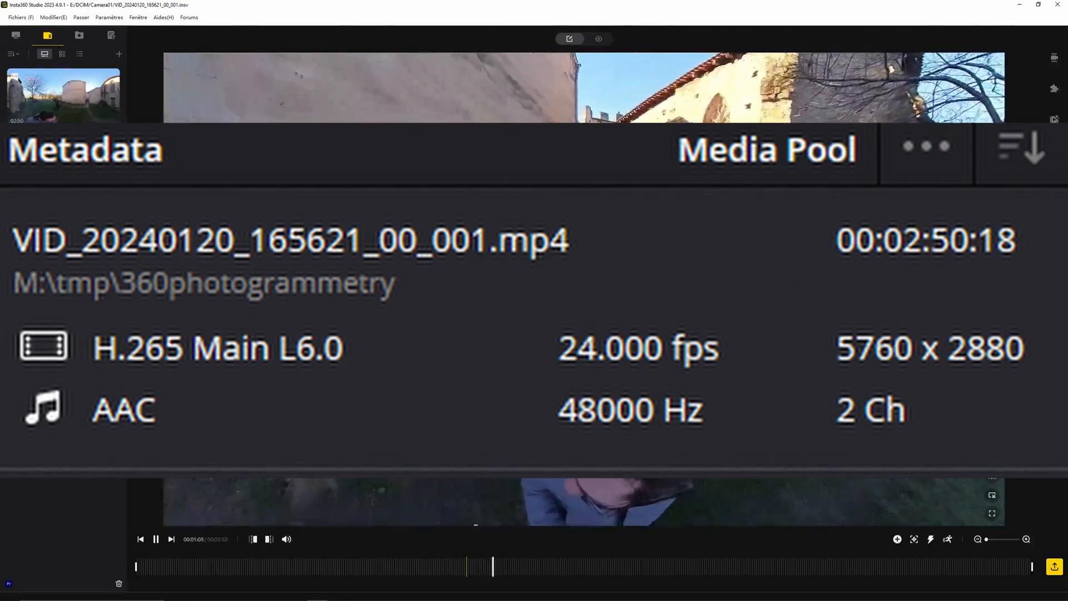
{"action": "left_click", "coordinate": [155, 538]}
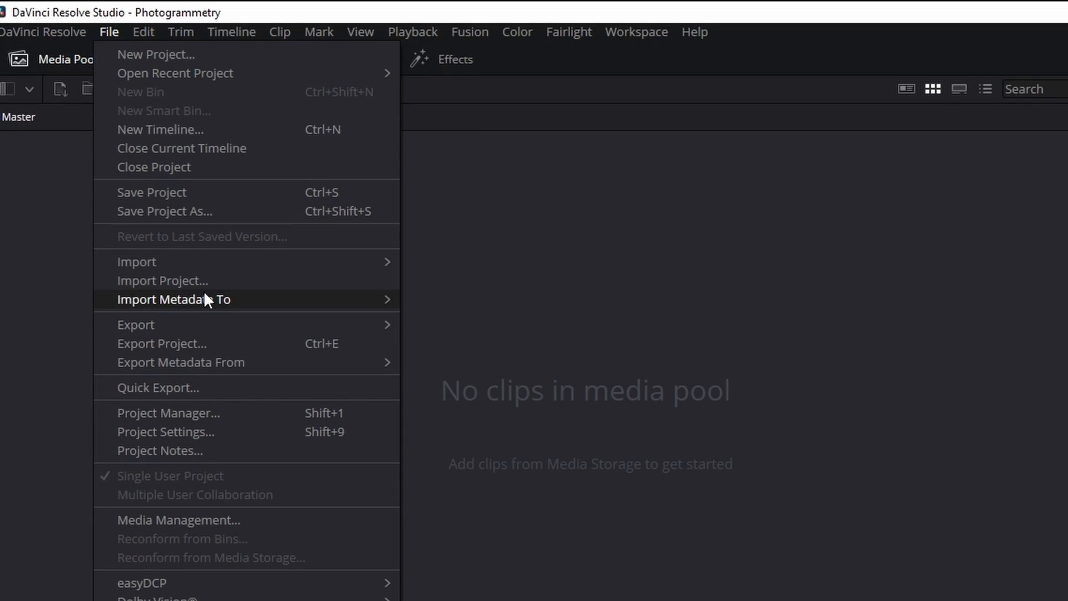
Set the project timeline resolution to 5760 x 2880 and save the project settings
{"action": "left_click", "coordinate": [165, 432]}
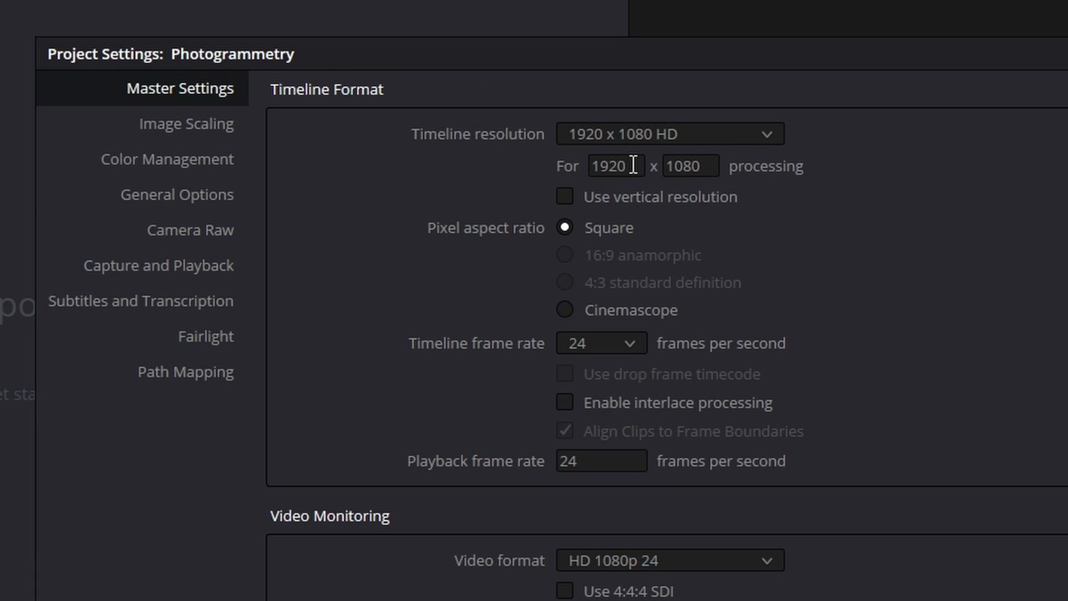
{"action": "type", "text": "5"}
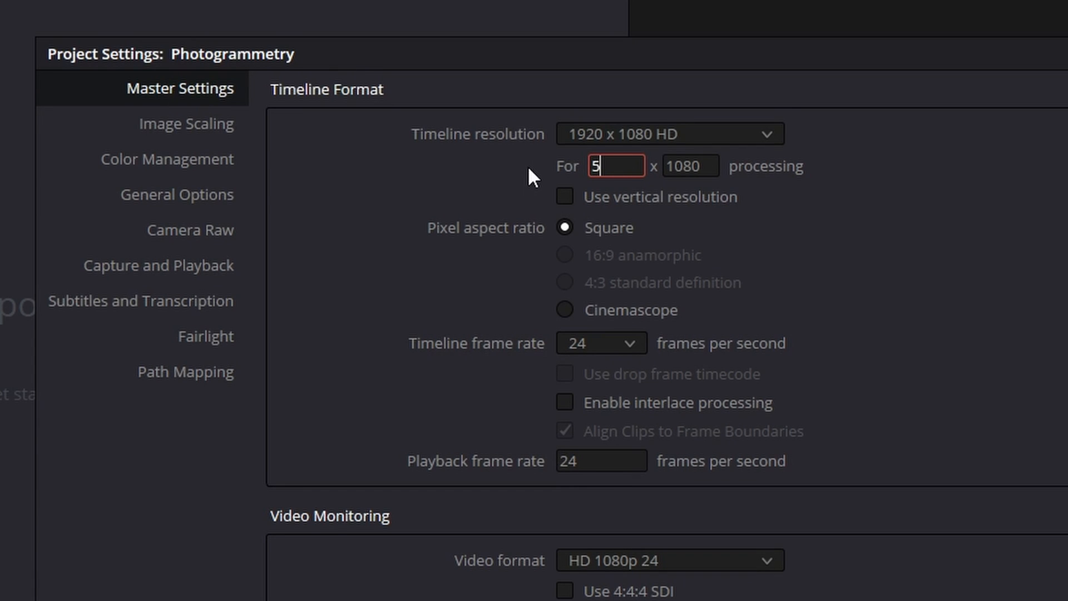
{"action": "type", "text": "760"}
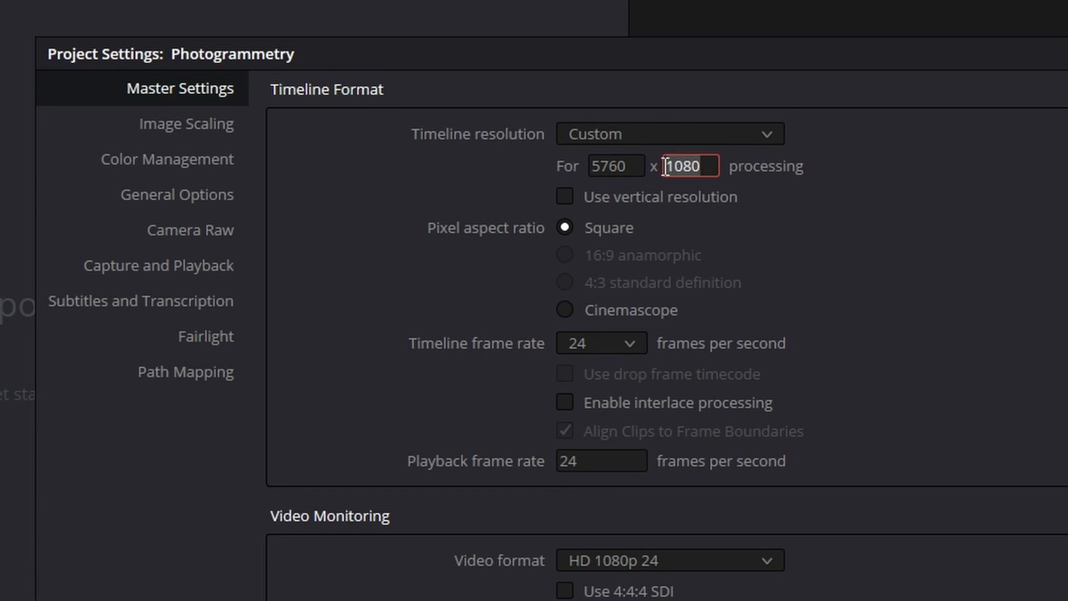
{"action": "type", "text": "2880"}
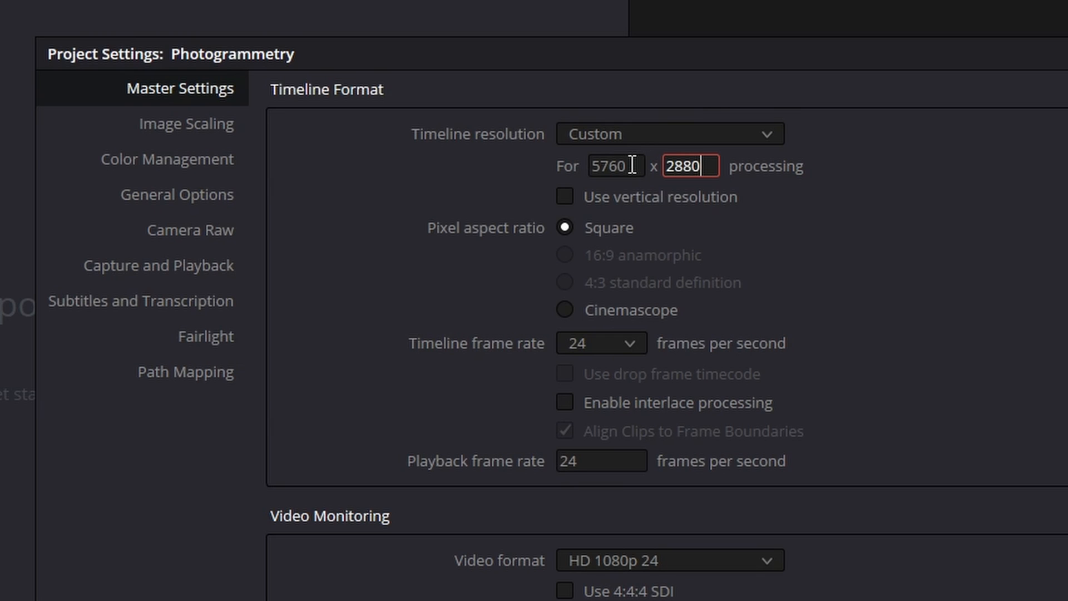
{"action": "left_click", "coordinate": [615, 165]}
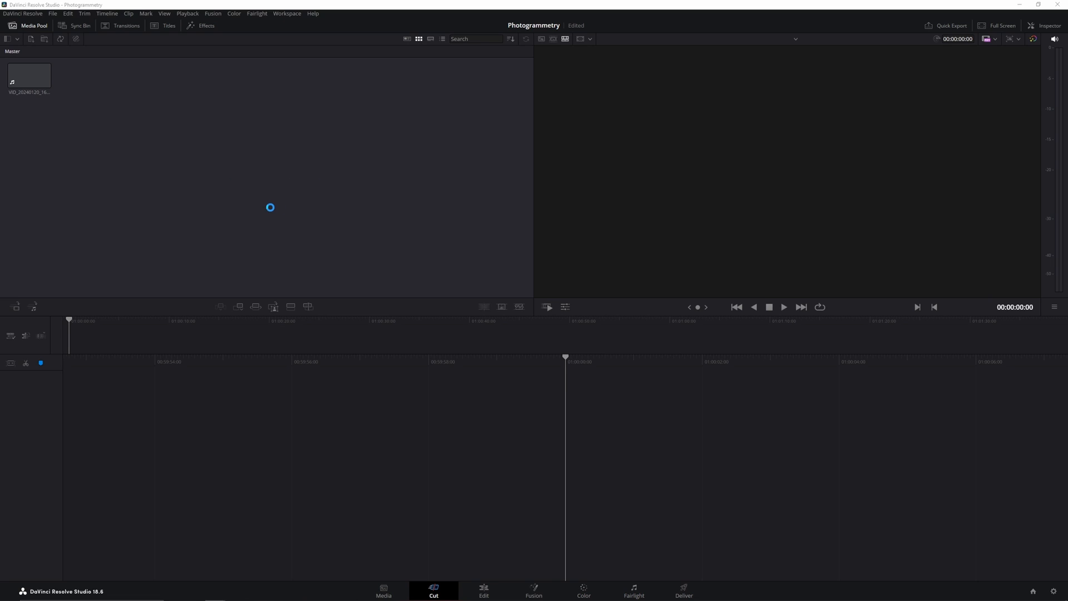
Create a new timeline from the imported 360 clip and move to the Edit page
{"action": "left_click", "coordinate": [29, 75]}
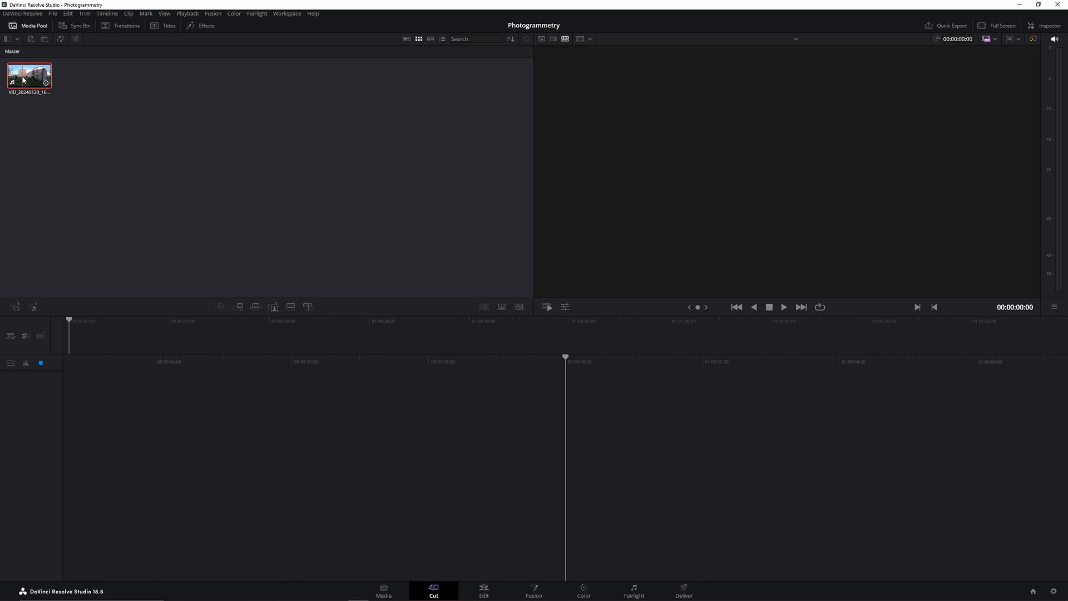
{"action": "right_click", "coordinate": [29, 75]}
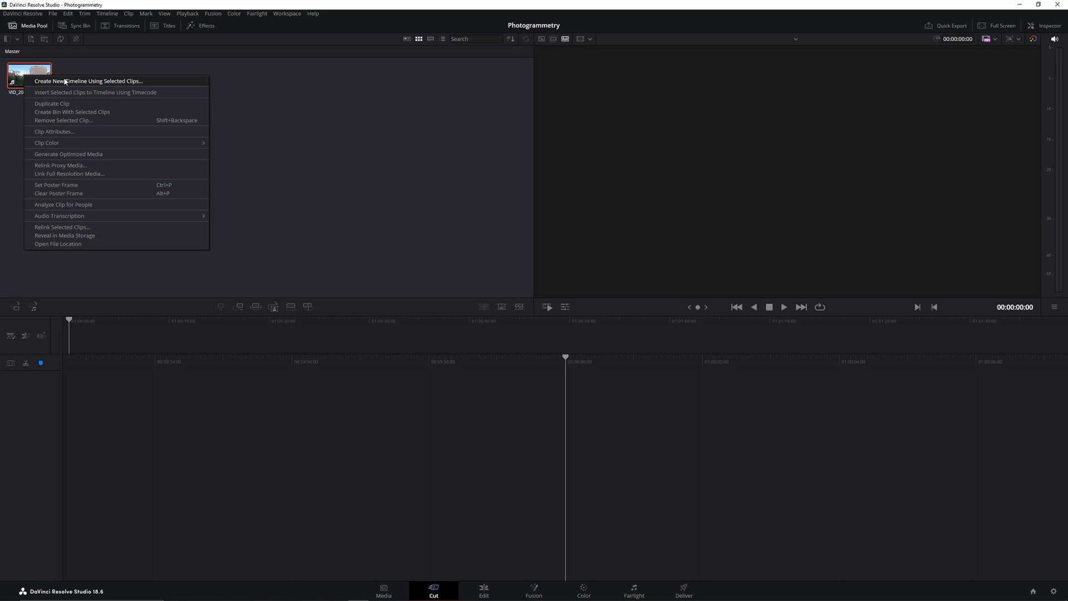
{"action": "left_click", "coordinate": [611, 334]}
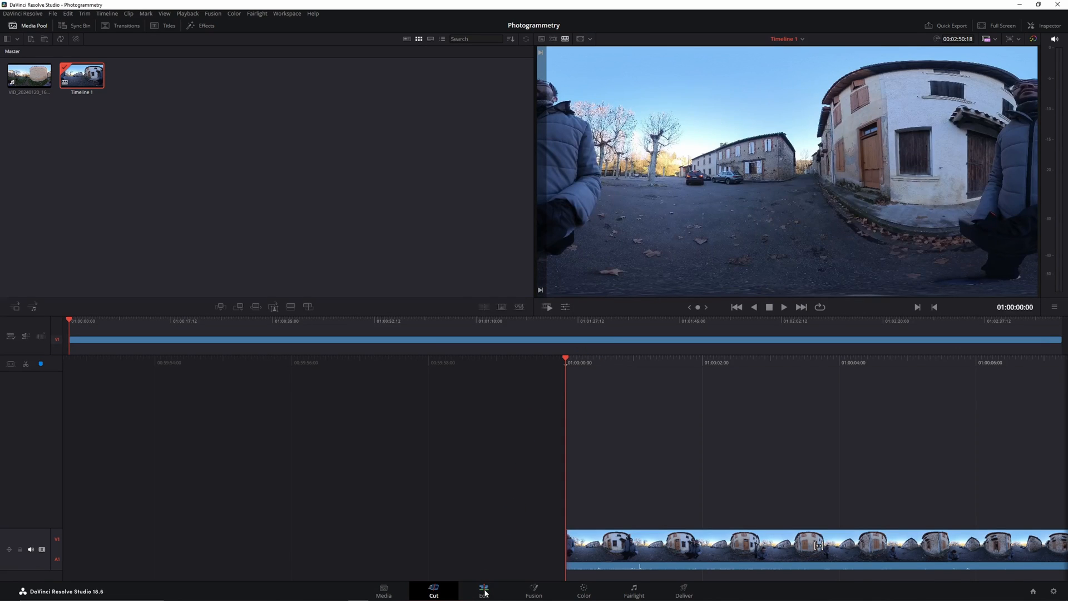
{"action": "left_click", "coordinate": [483, 590]}
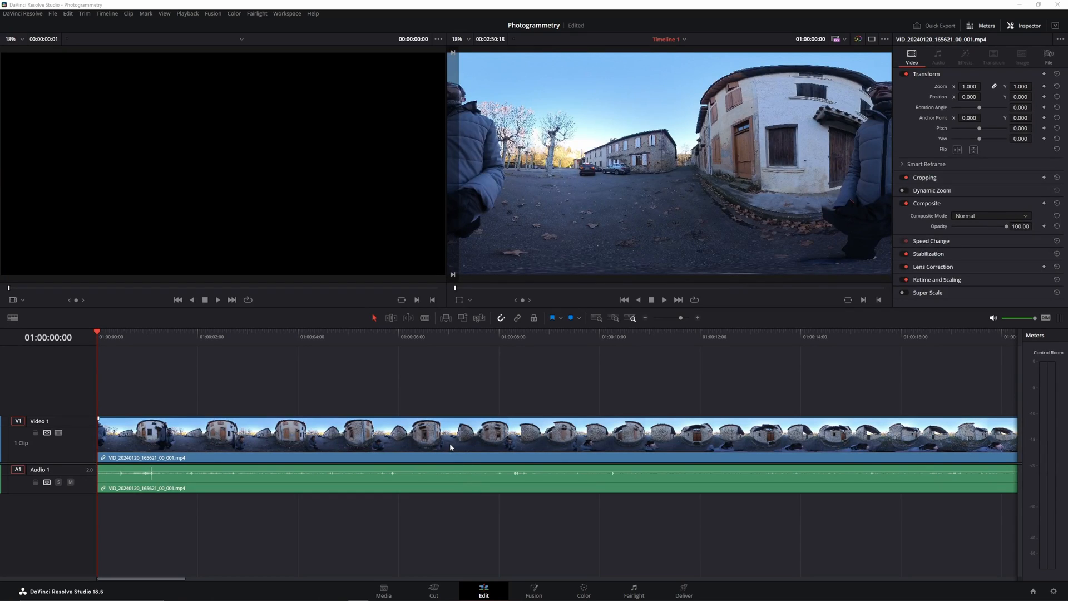
Change the timeline clip's speed to 1000%
{"action": "right_click", "coordinate": [449, 447]}
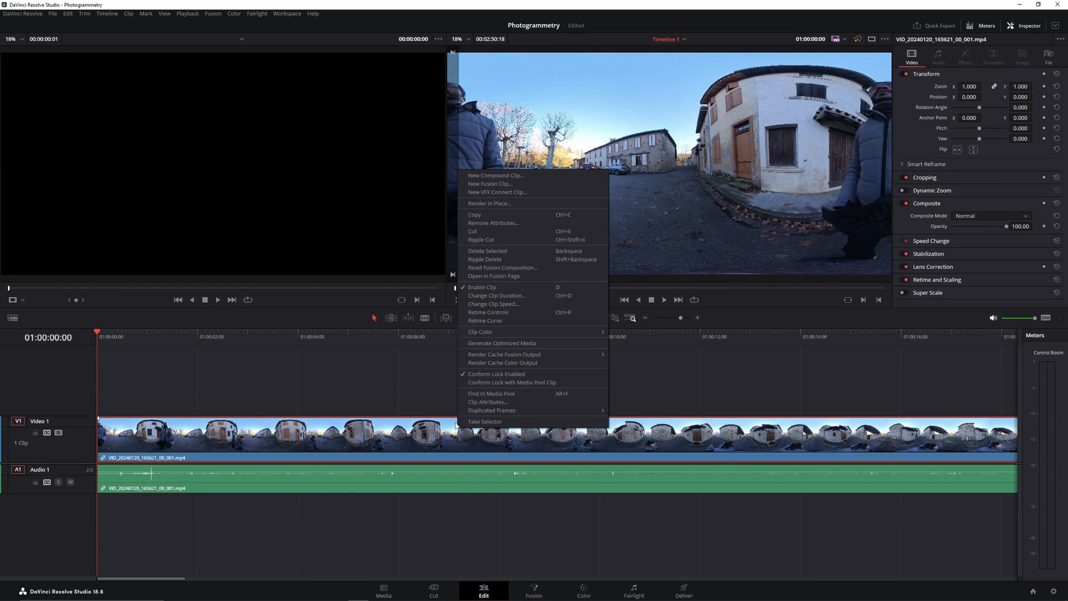
{"action": "left_click", "coordinate": [492, 304]}
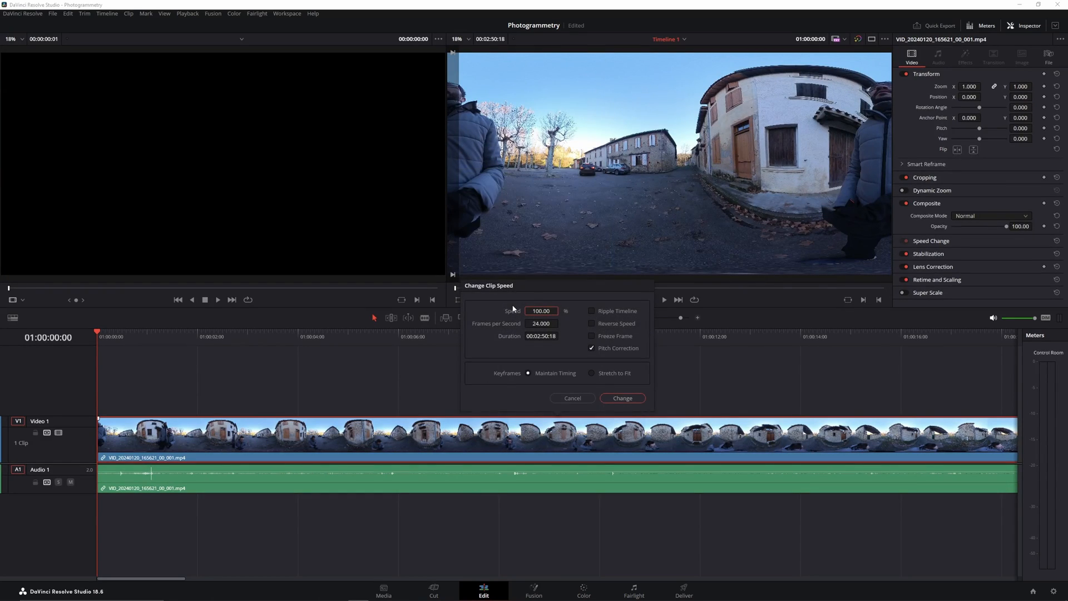
{"action": "type", "text": "1000"}
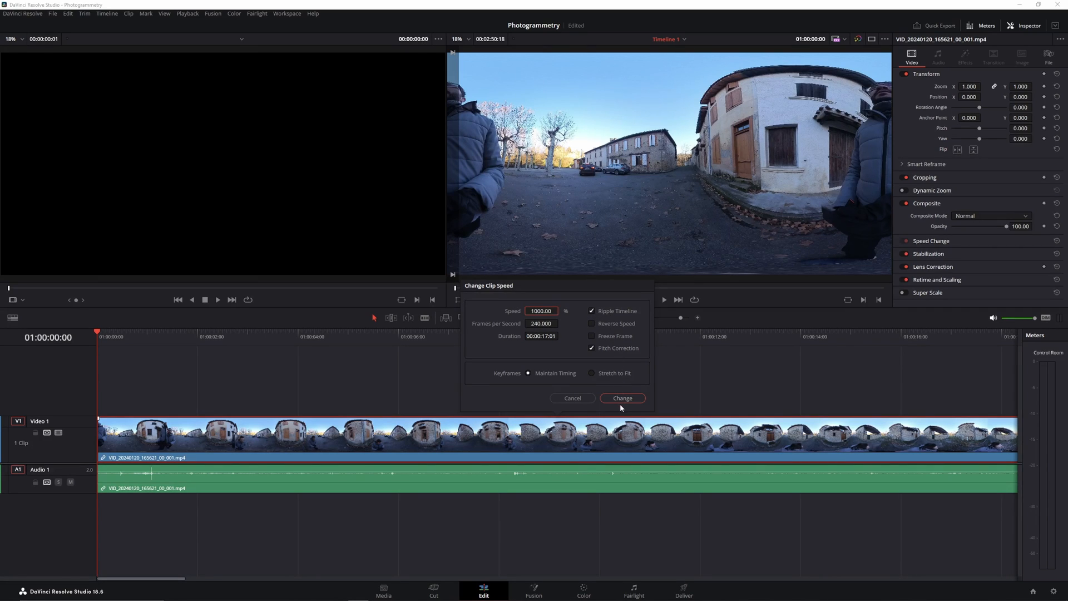
{"action": "left_click", "coordinate": [621, 398]}
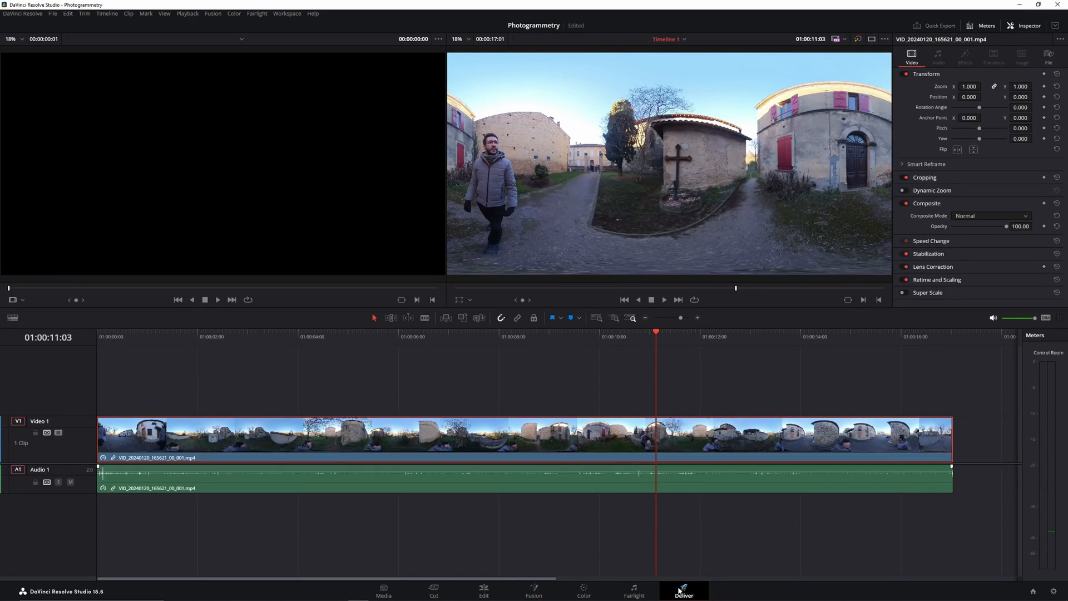
Preview the sped-up clip at a few points, then switch to the Deliver page
{"action": "left_click", "coordinate": [482, 587]}
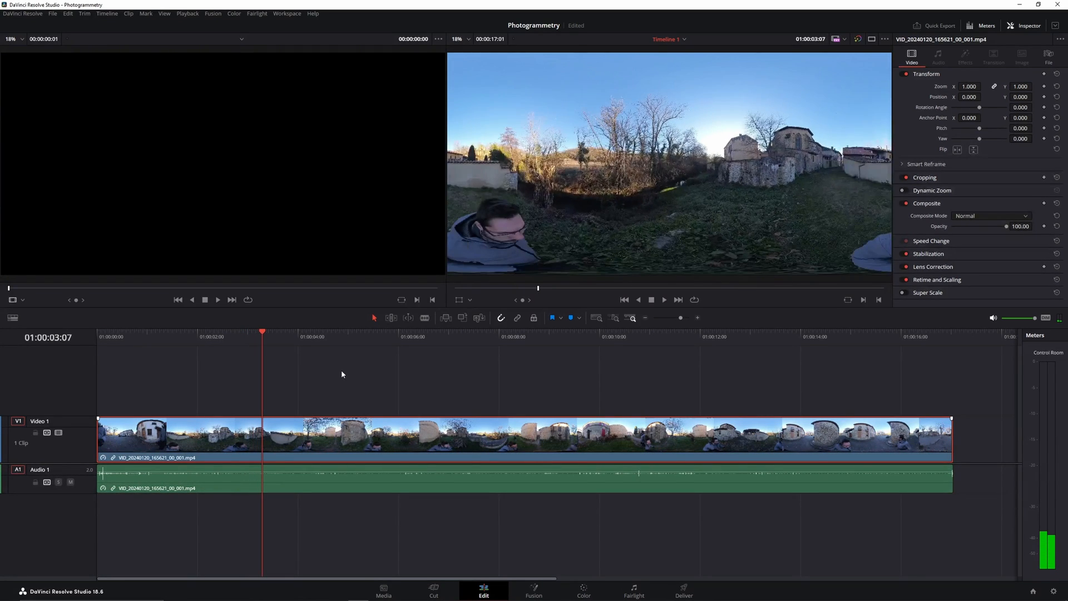
{"action": "left_click", "coordinate": [603, 334]}
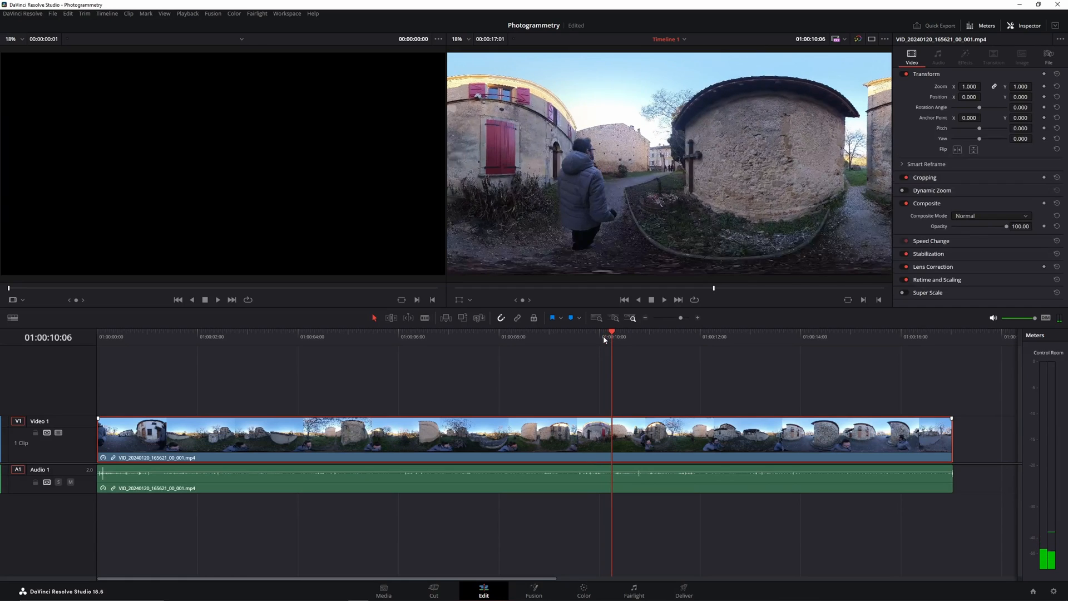
{"action": "left_click", "coordinate": [683, 590]}
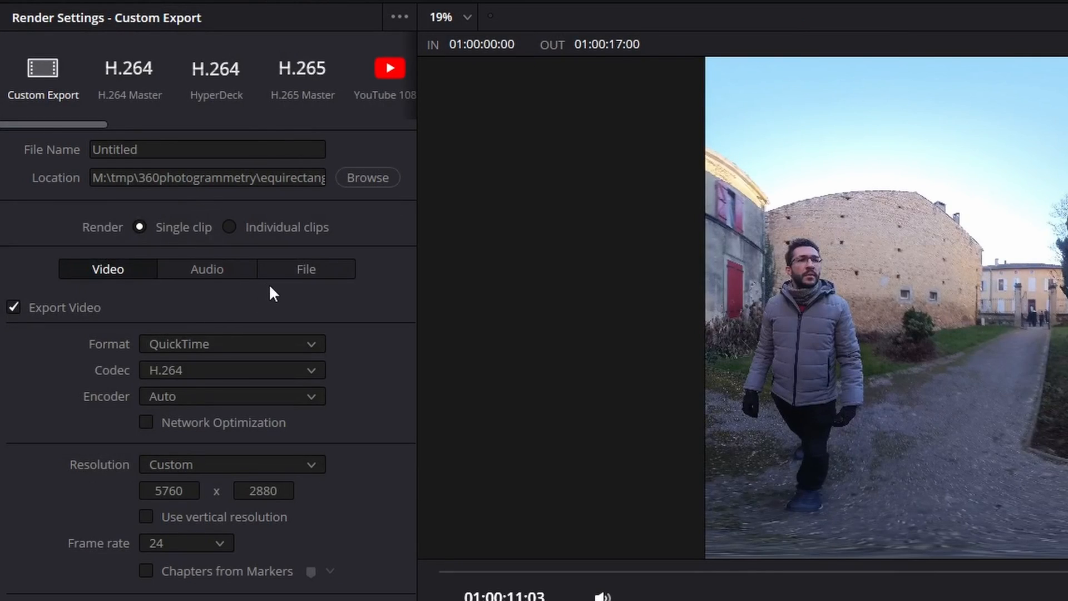
Keep the YUV 420 8-bit codec for the image-sequence export
{"action": "left_click", "coordinate": [230, 344]}
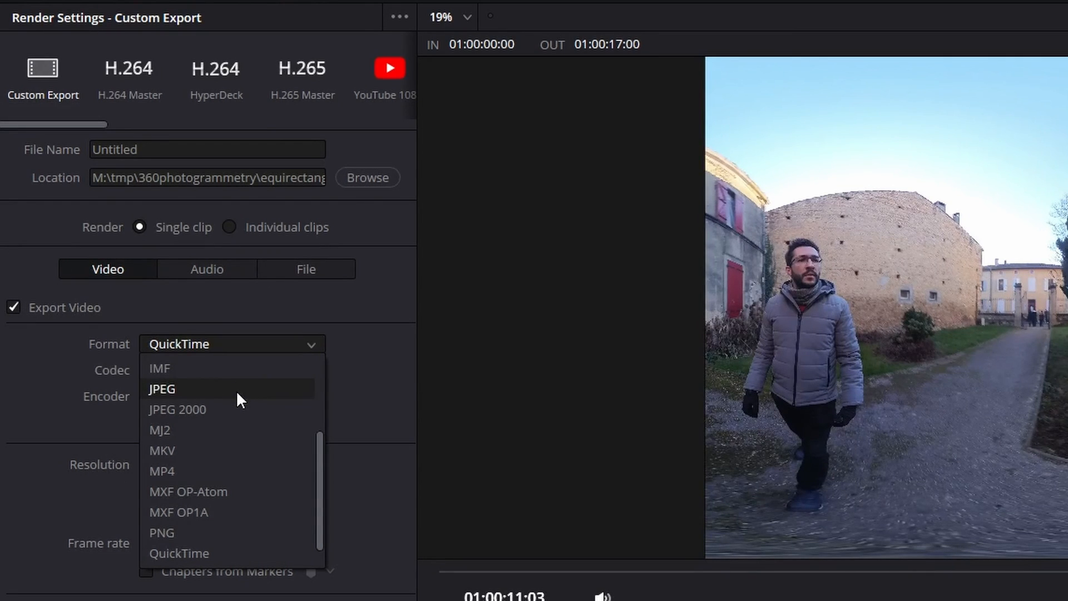
{"action": "left_click", "coordinate": [162, 390]}
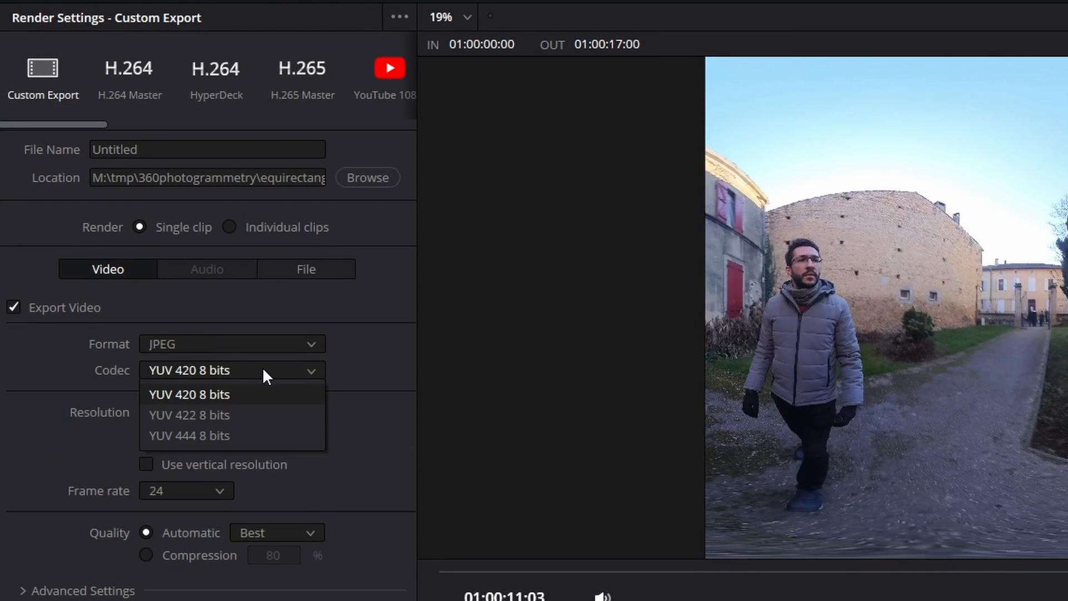
{"action": "left_click", "coordinate": [189, 394]}
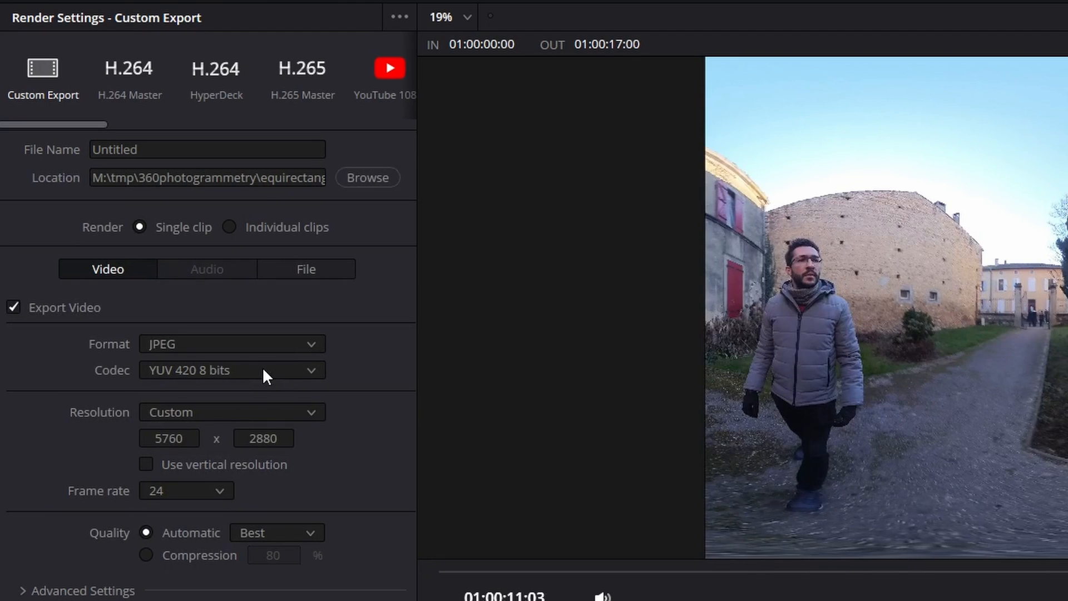
Name the render output 'equirectangular'
{"action": "left_click", "coordinate": [207, 149]}
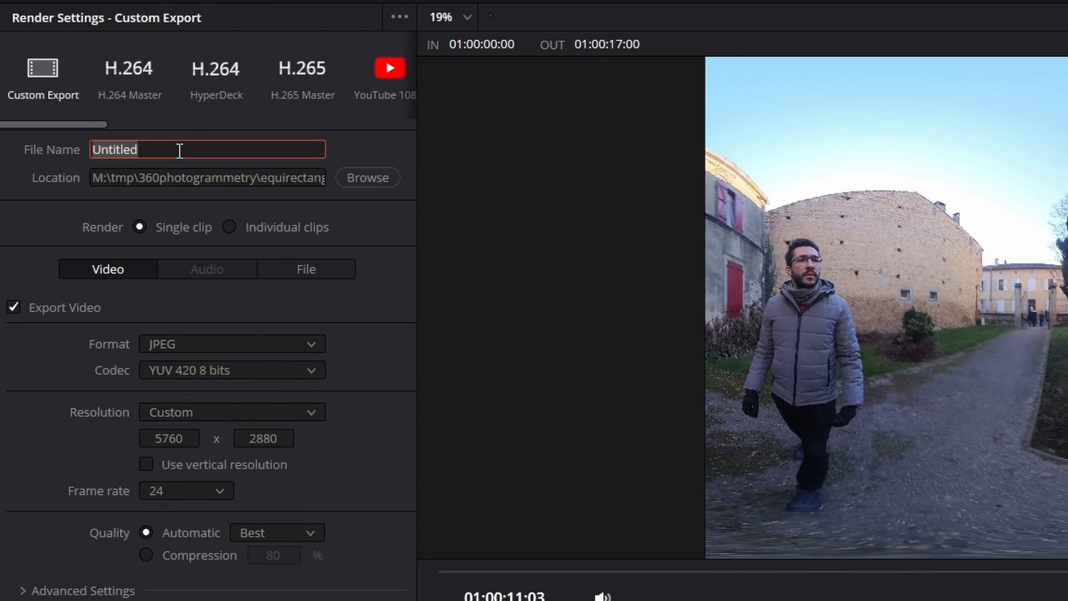
{"action": "type", "text": "equirectan"}
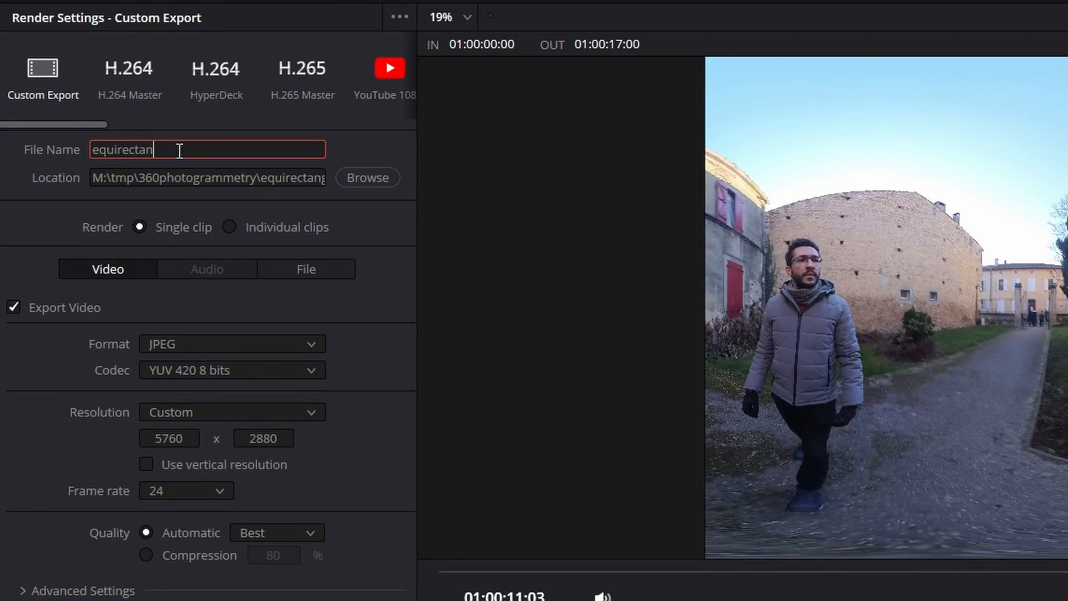
{"action": "type", "text": "gular_"}
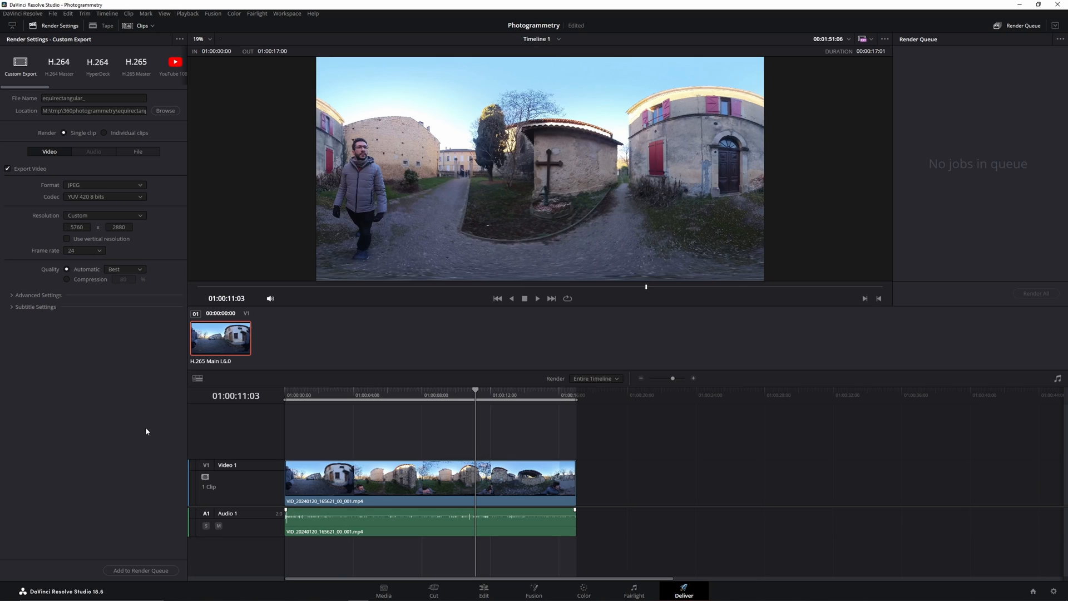
Queue the equirectangular JPEG sequence job and render it
{"action": "left_click", "coordinate": [142, 570]}
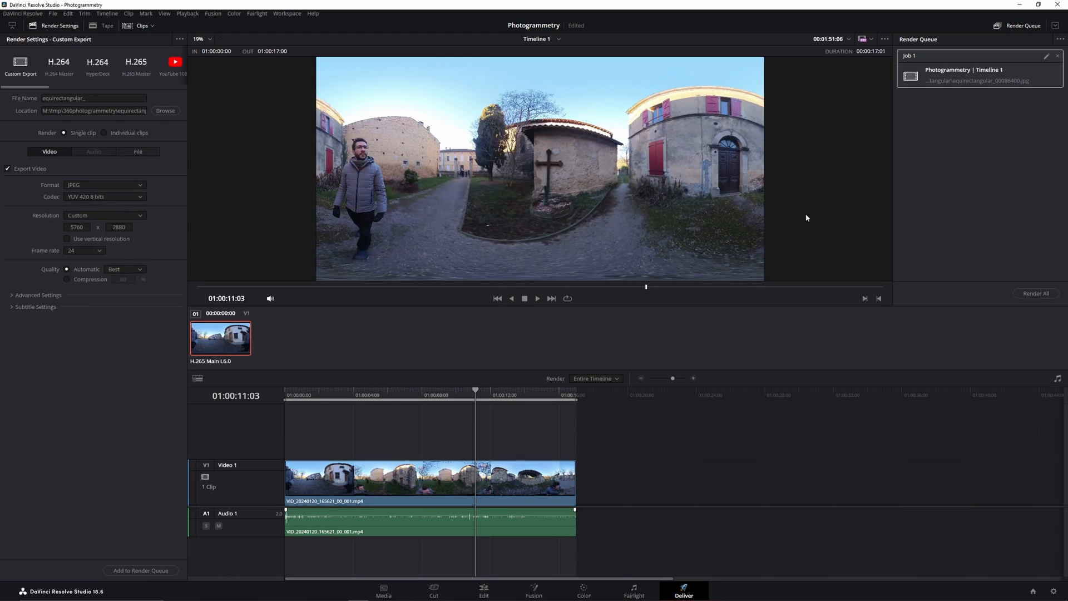
{"action": "left_click", "coordinate": [1035, 293]}
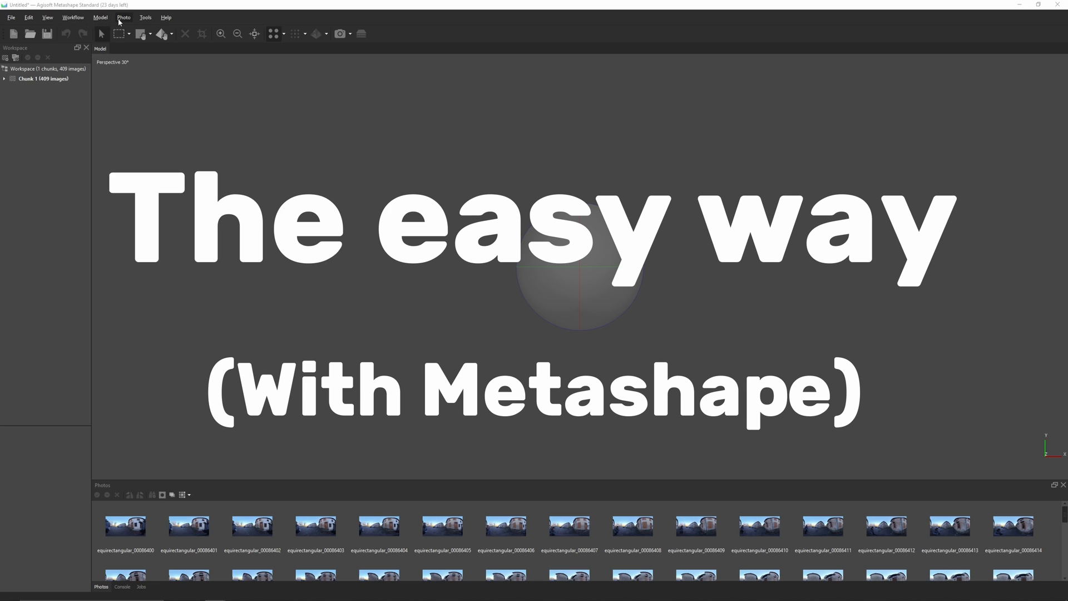
Set the camera calibration type to Spherical for the 409 frames
{"action": "left_click", "coordinate": [144, 17]}
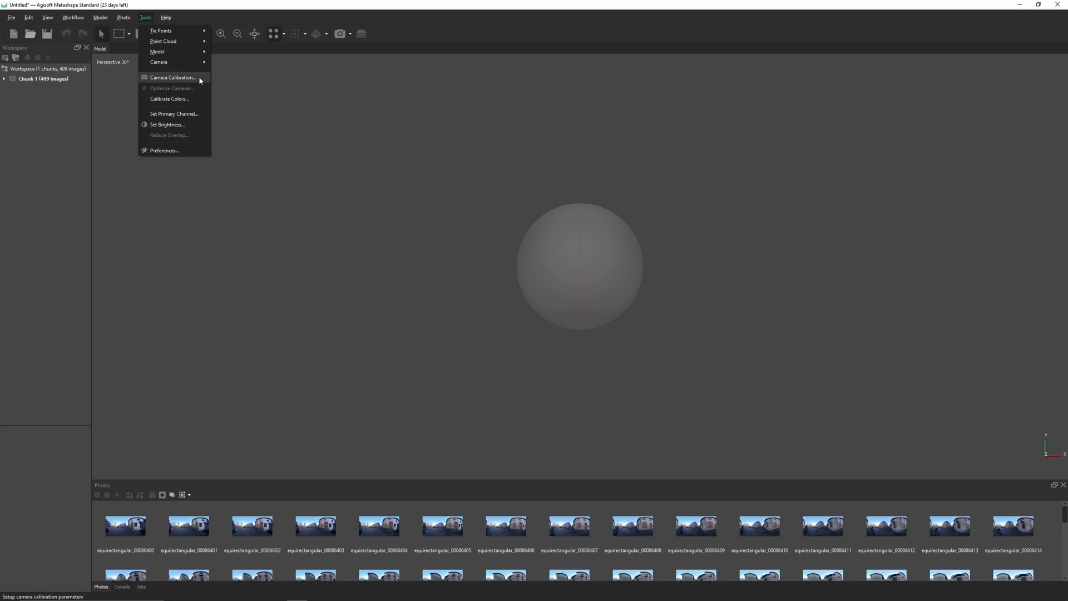
{"action": "left_click", "coordinate": [172, 77]}
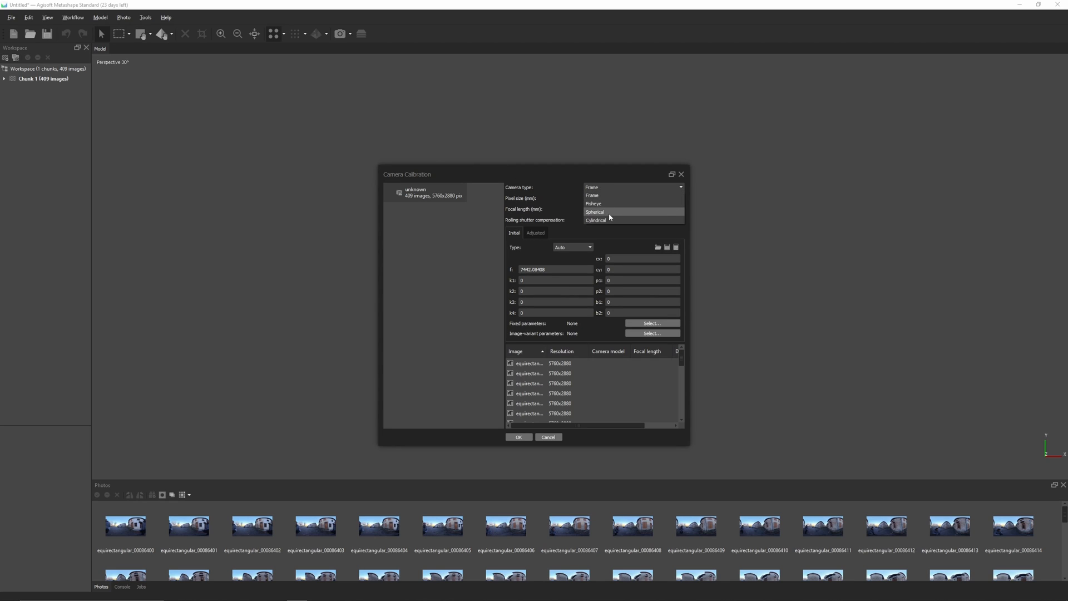
{"action": "left_click", "coordinate": [594, 211]}
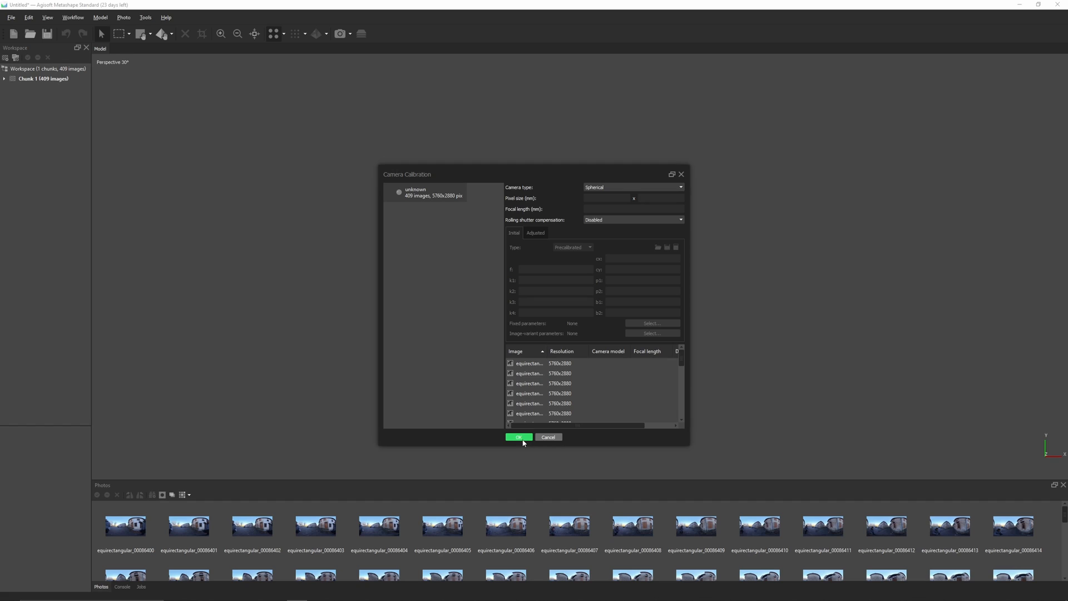
{"action": "left_click", "coordinate": [517, 436]}
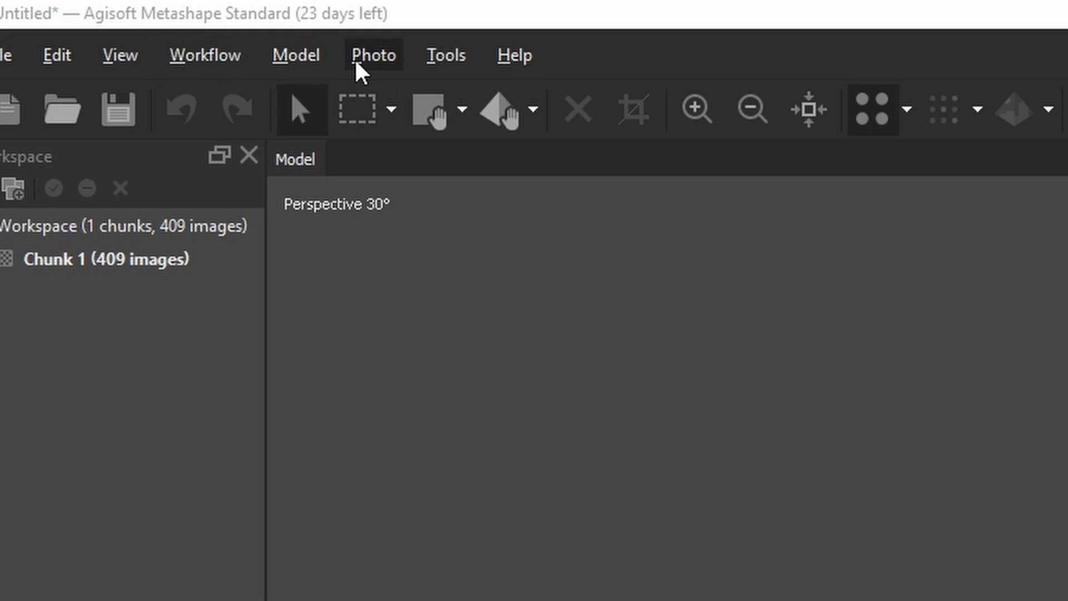
Reopen Camera Calibration and confirm the Spherical camera type again
{"action": "left_click", "coordinate": [445, 54]}
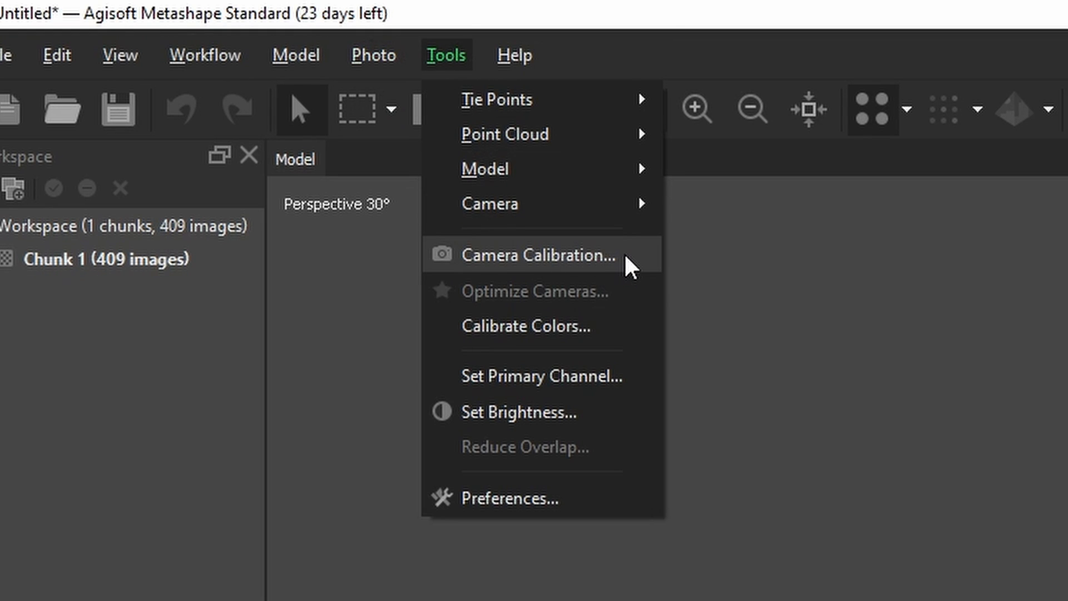
{"action": "left_click", "coordinate": [538, 254]}
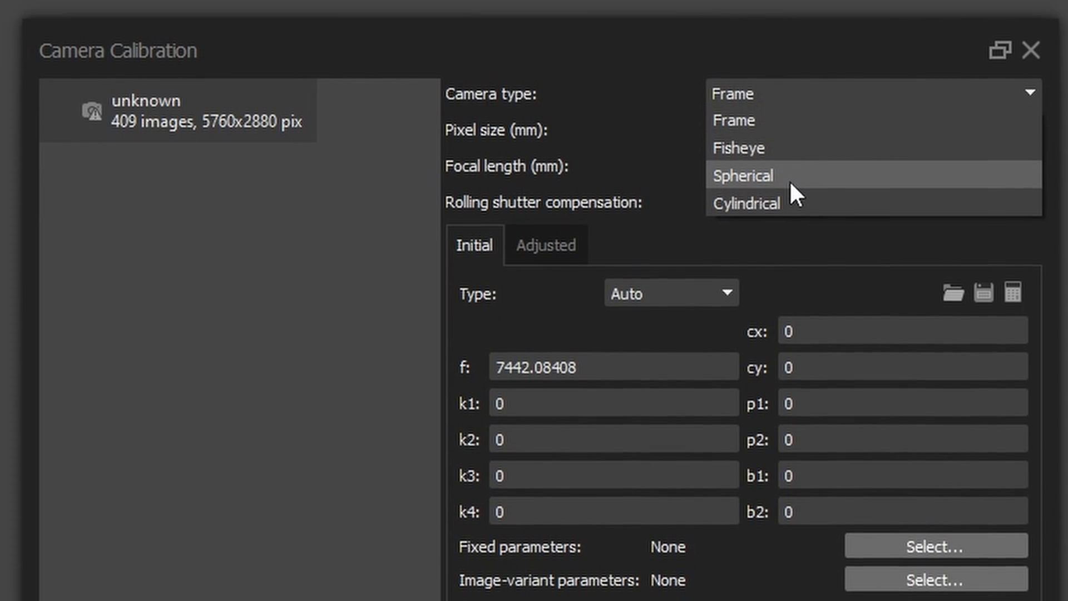
{"action": "left_click", "coordinate": [743, 174]}
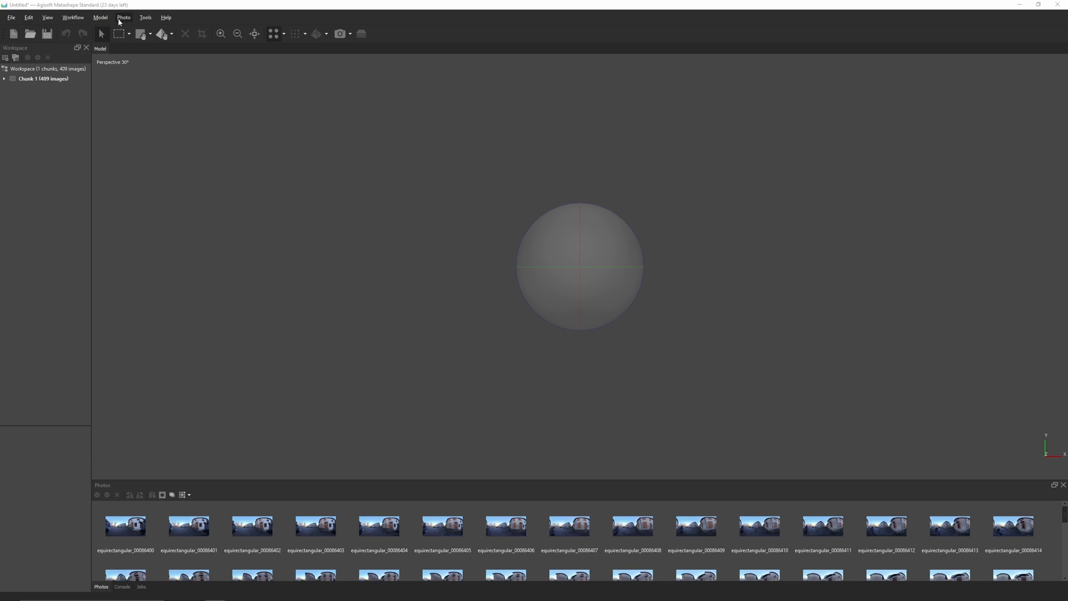
{"action": "left_click", "coordinate": [145, 16]}
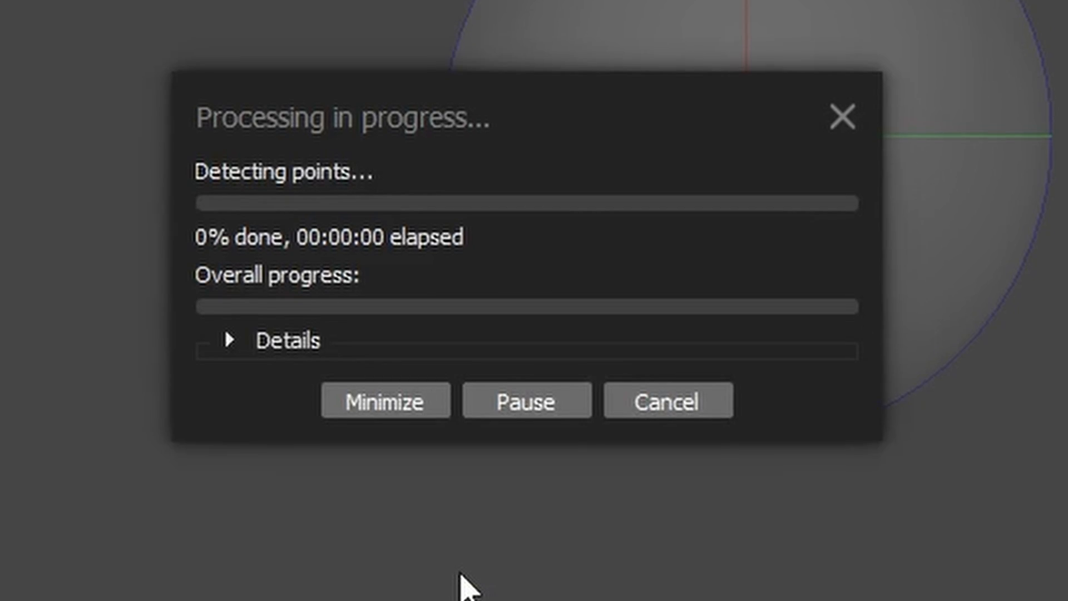
Run photo alignment on all 409 spherical images to build the sparse cloud
{"action": "left_click", "coordinate": [234, 341]}
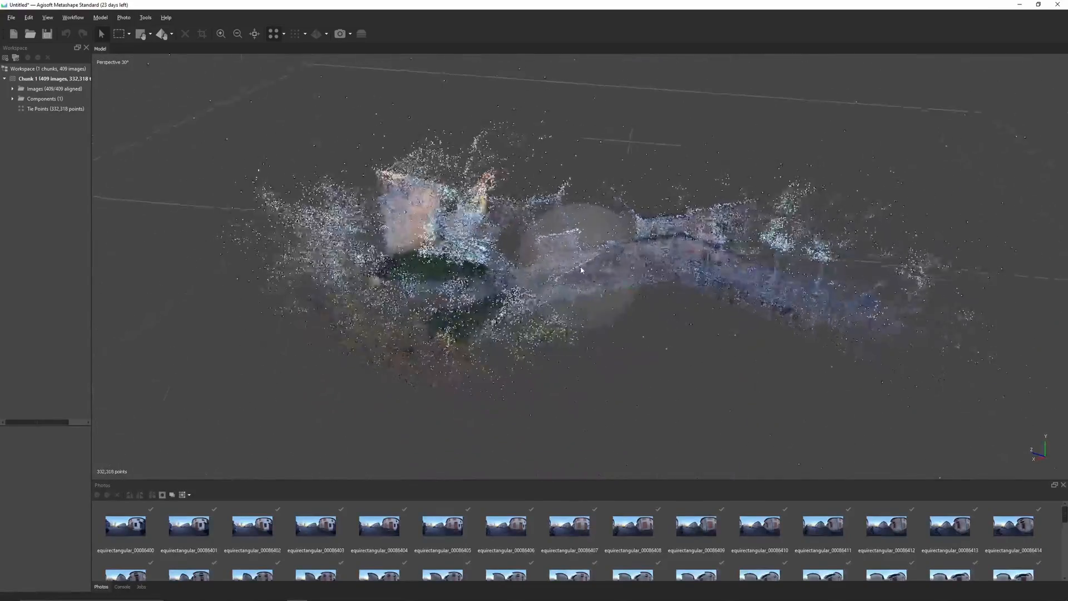
{"action": "left_click_drag", "start_coordinate": [581, 269], "coordinate": [500, 279]}
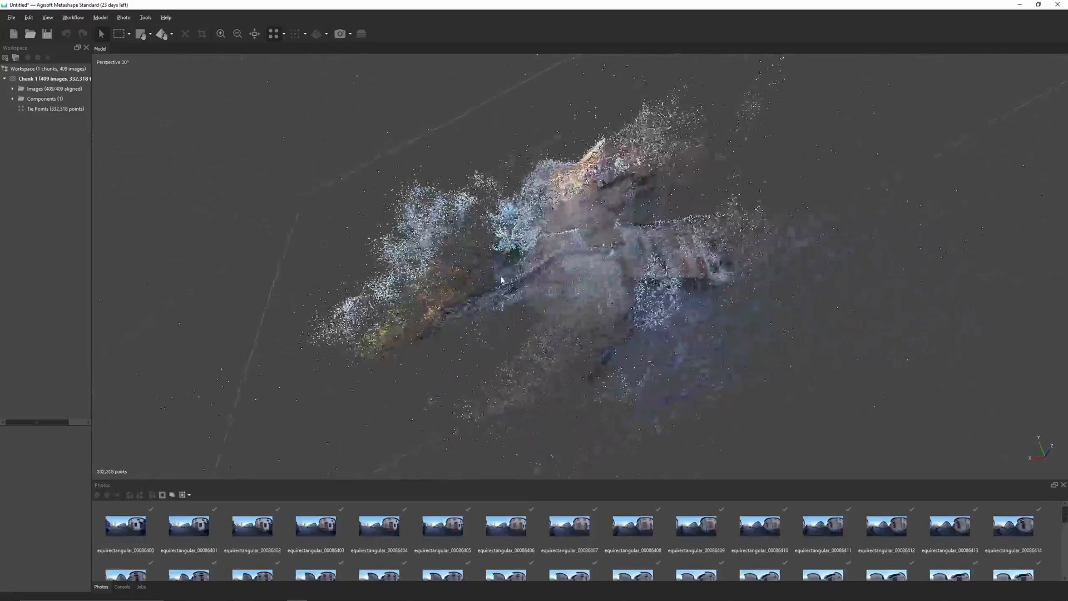
{"action": "left_click_drag", "start_coordinate": [504, 279], "coordinate": [577, 243]}
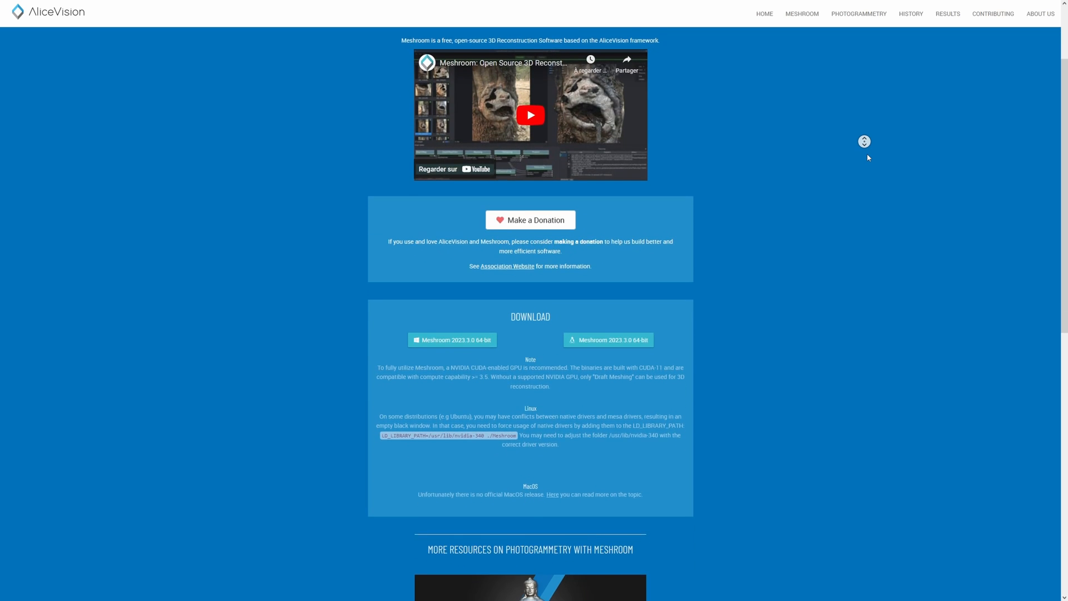
{"action": "scroll", "scroll_direction": "down", "scroll_amount": 3}
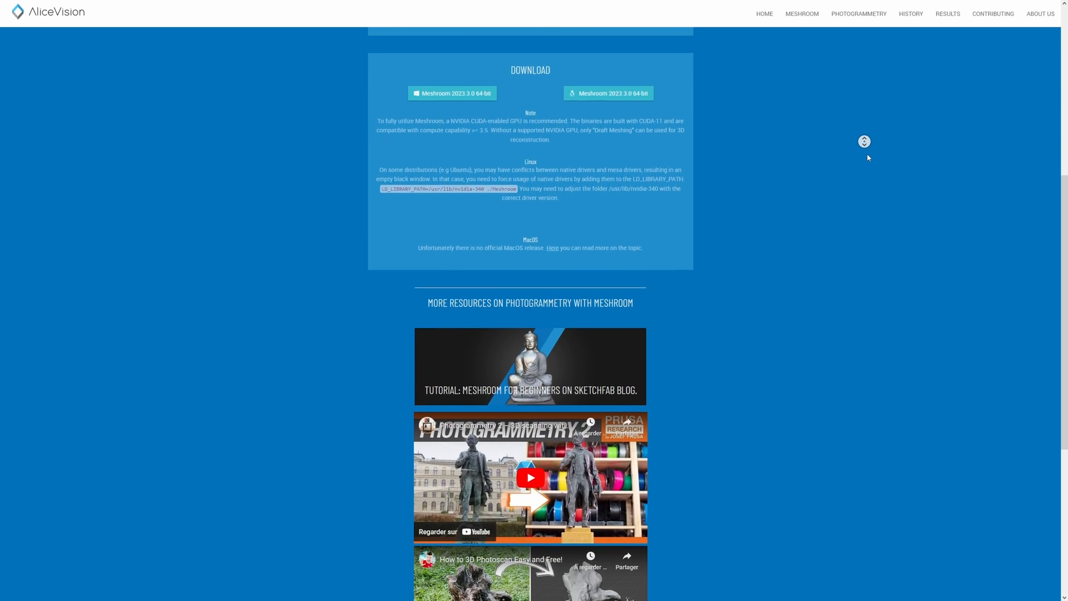
{"action": "scroll", "scroll_direction": "down", "scroll_amount": 3}
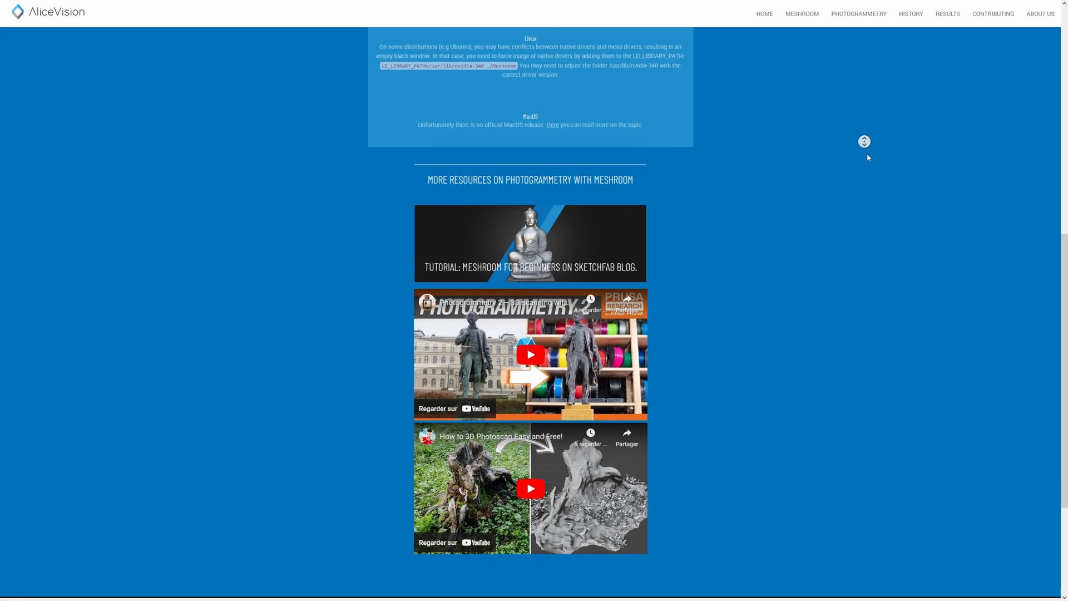
{"action": "scroll", "scroll_direction": "down", "scroll_amount": 3}
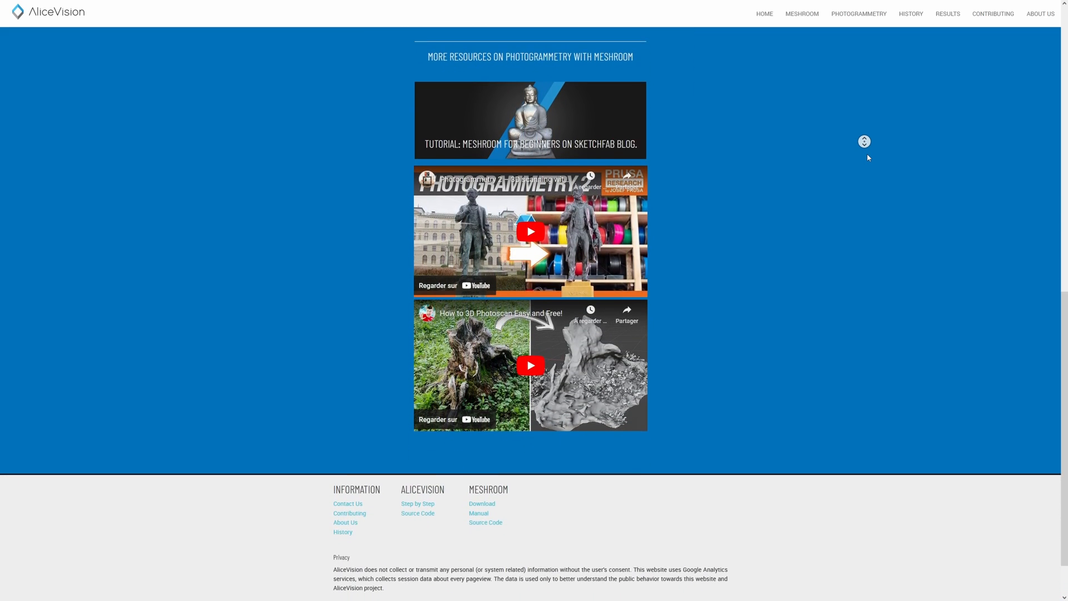
{"action": "scroll", "scroll_direction": "down", "scroll_amount": 3}
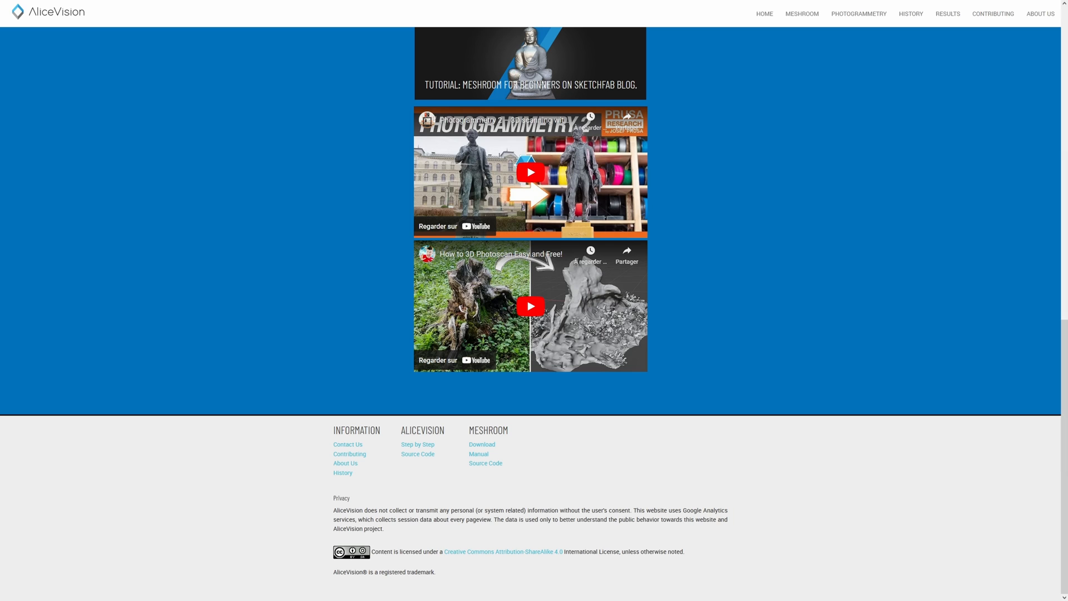
{"action": "scroll", "scroll_direction": "down", "scroll_amount": 3}
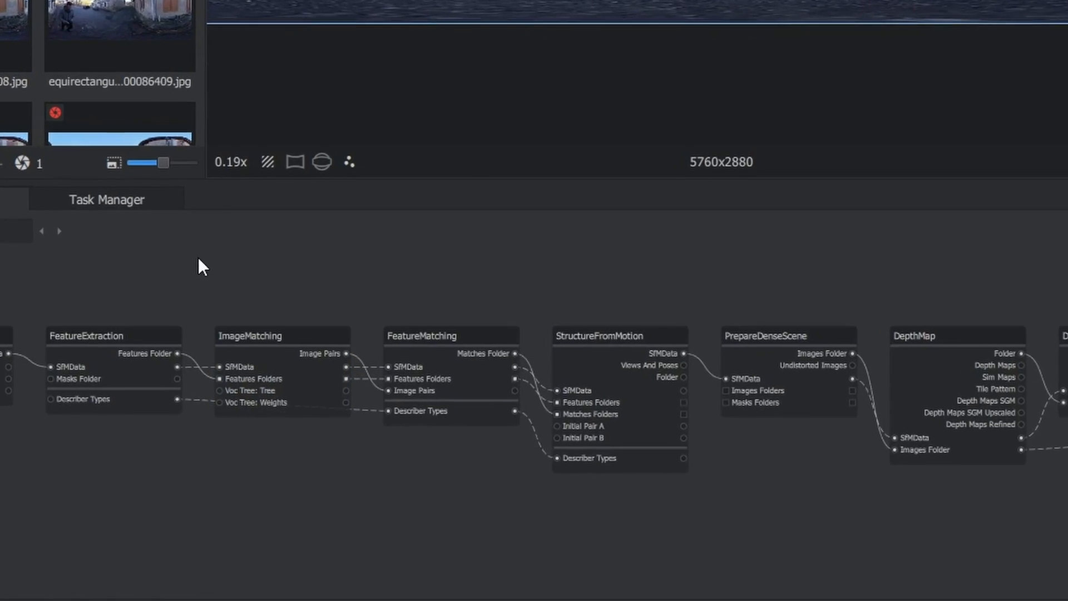
Add a Split360Images node with input M:\tmp\360photogrammetry\equirectangular
{"action": "right_click", "coordinate": [200, 266]}
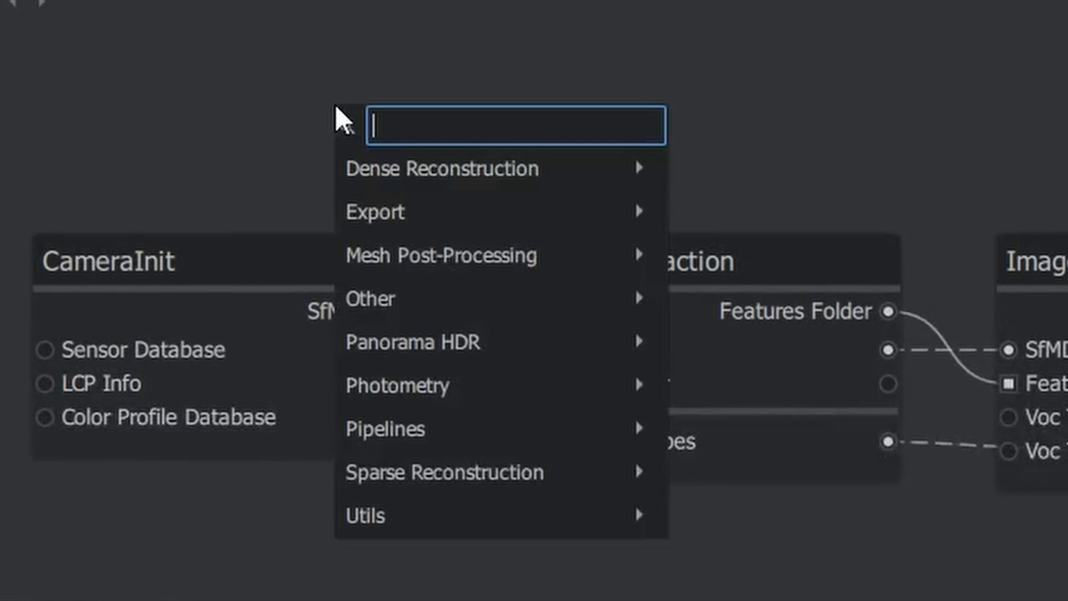
{"action": "mouse_move", "coordinate": [490, 501]}
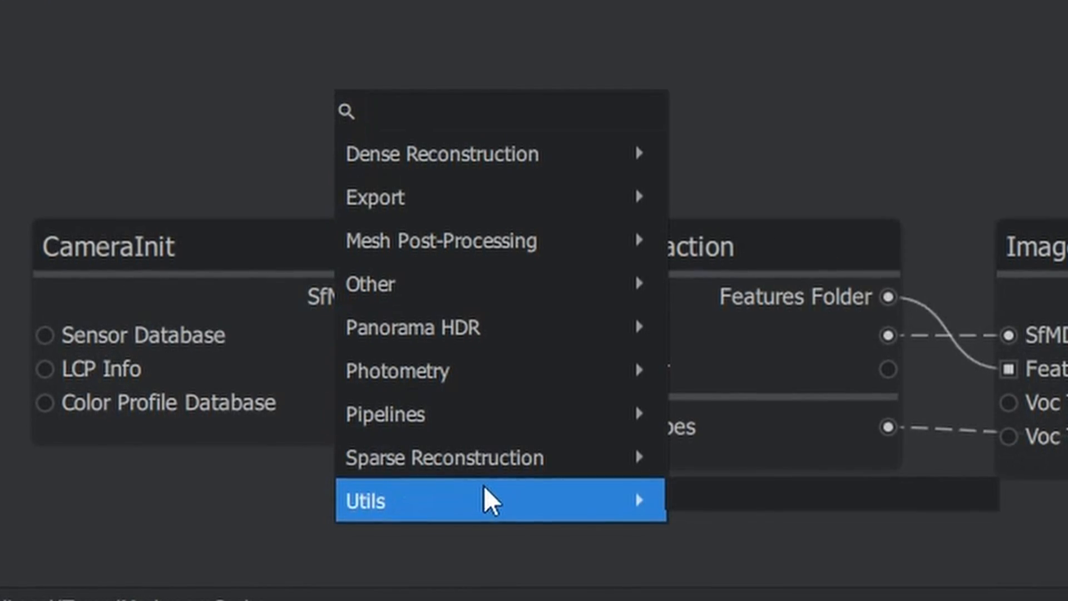
{"action": "mouse_move", "coordinate": [500, 501]}
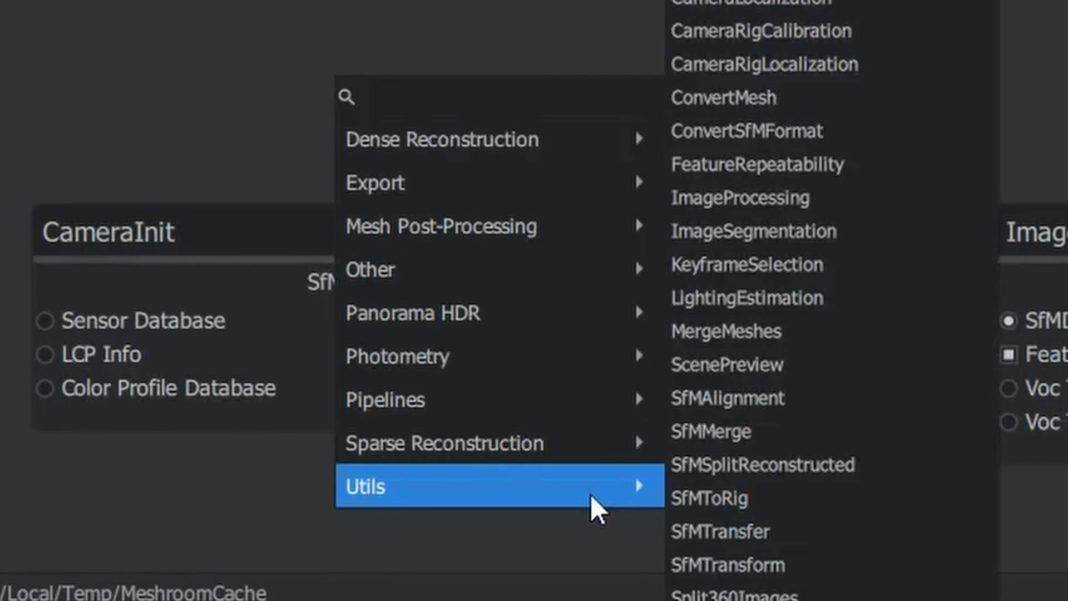
{"action": "left_click", "coordinate": [742, 593]}
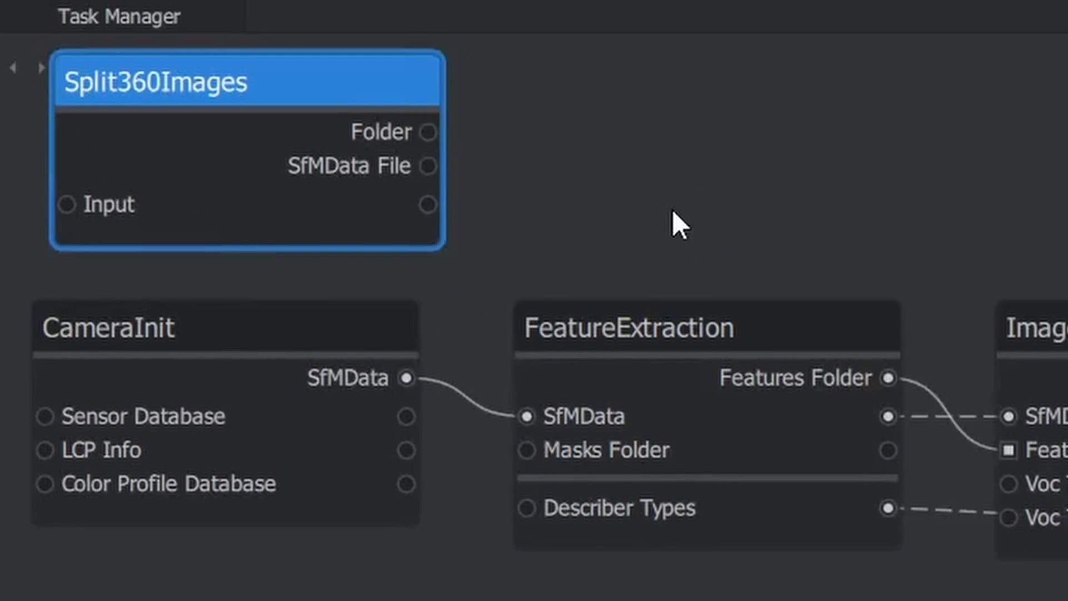
{"action": "double_click", "coordinate": [245, 82]}
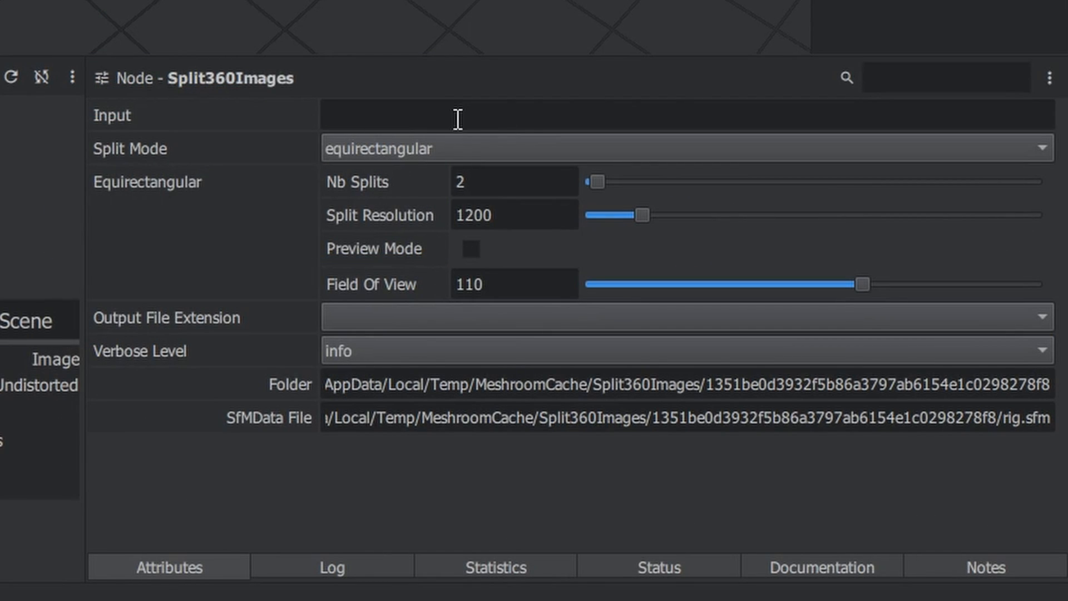
{"action": "type", "text": "M:\\tmp\\360photogrammetry\\equirectangular"}
{"action": "type", "text": "4"}
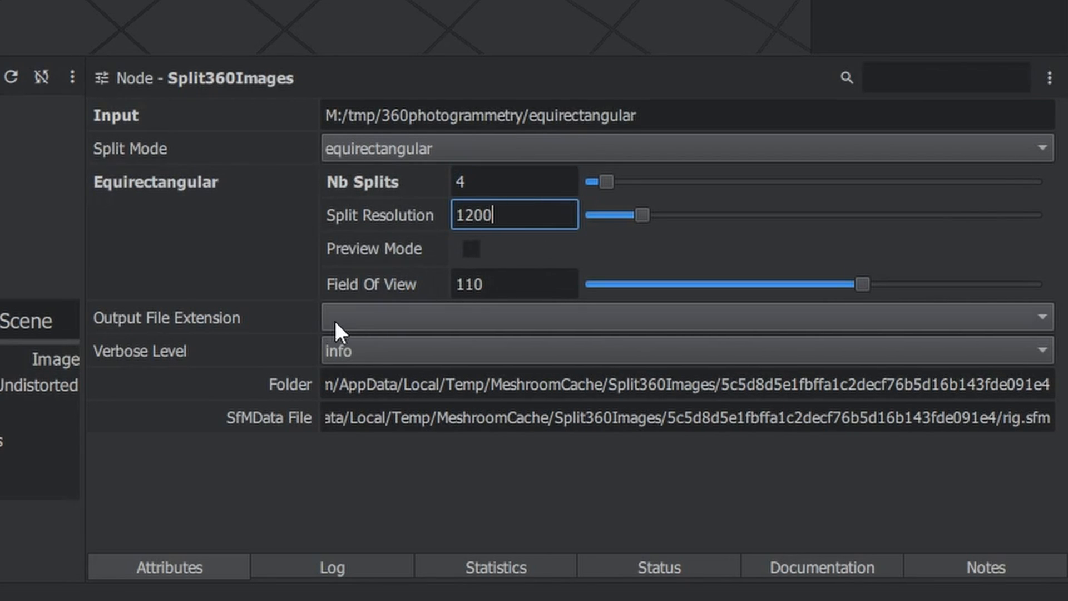
Start the Split360Images computation, saving the unsaved project as splitting.mg when prompted
{"action": "left_click", "coordinate": [681, 317]}
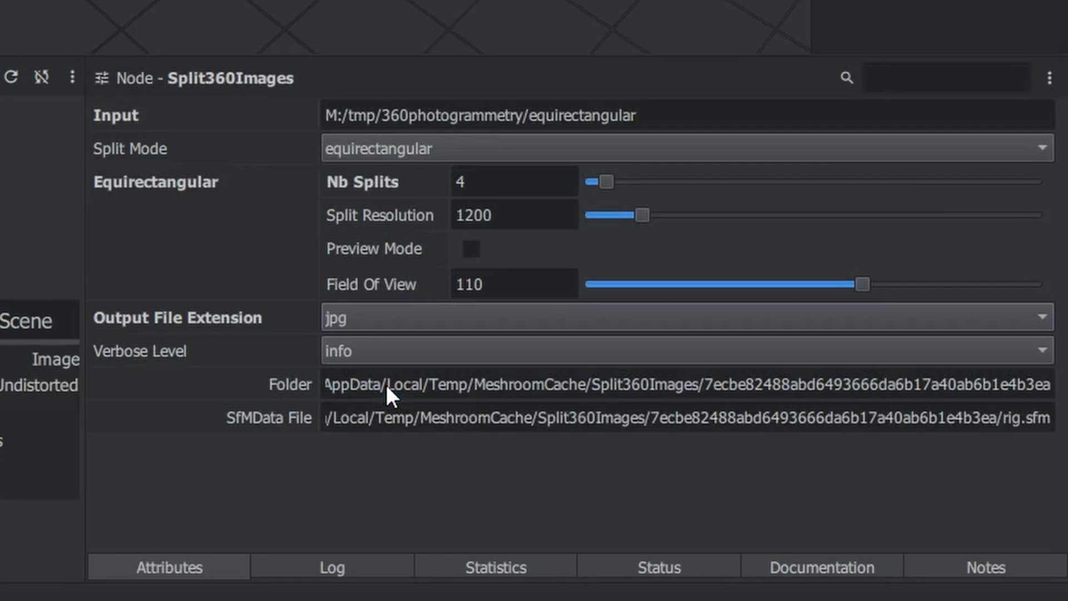
{"action": "mouse_move", "coordinate": [304, 558]}
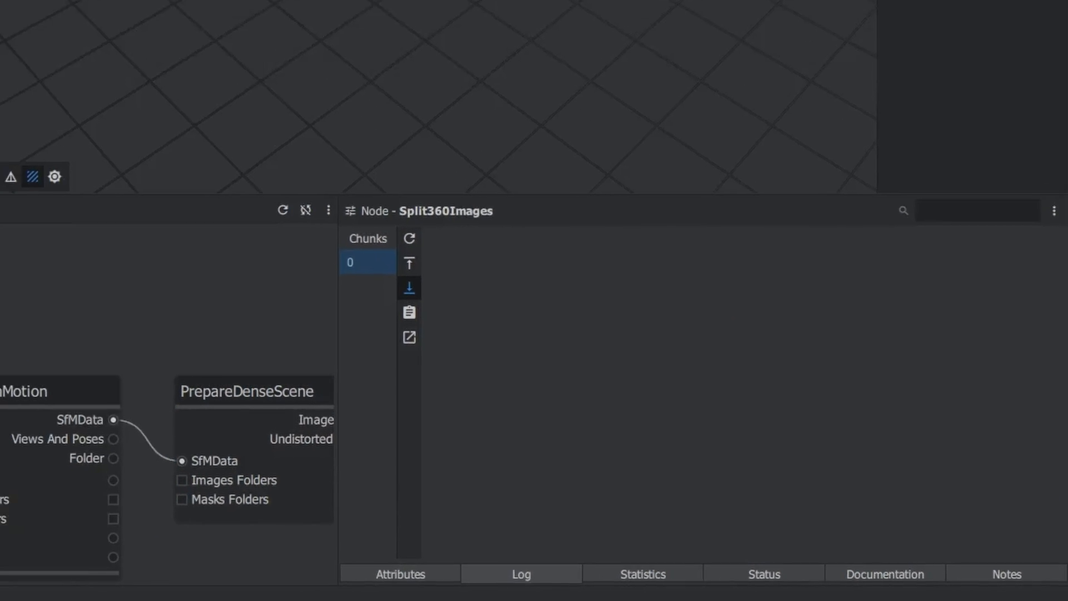
{"action": "left_click", "coordinate": [511, 26]}
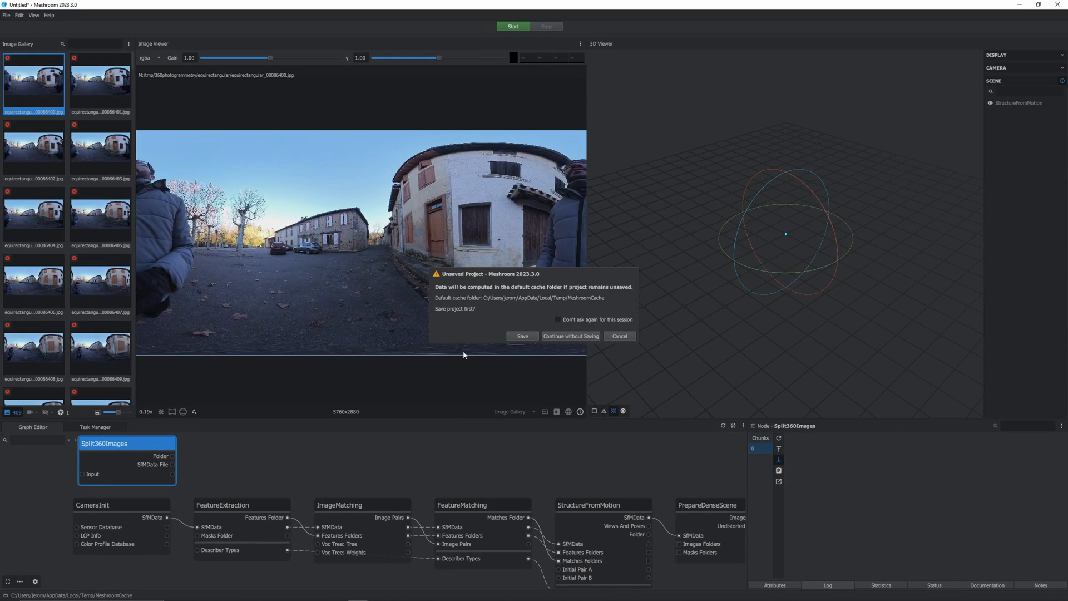
{"action": "left_click", "coordinate": [522, 336]}
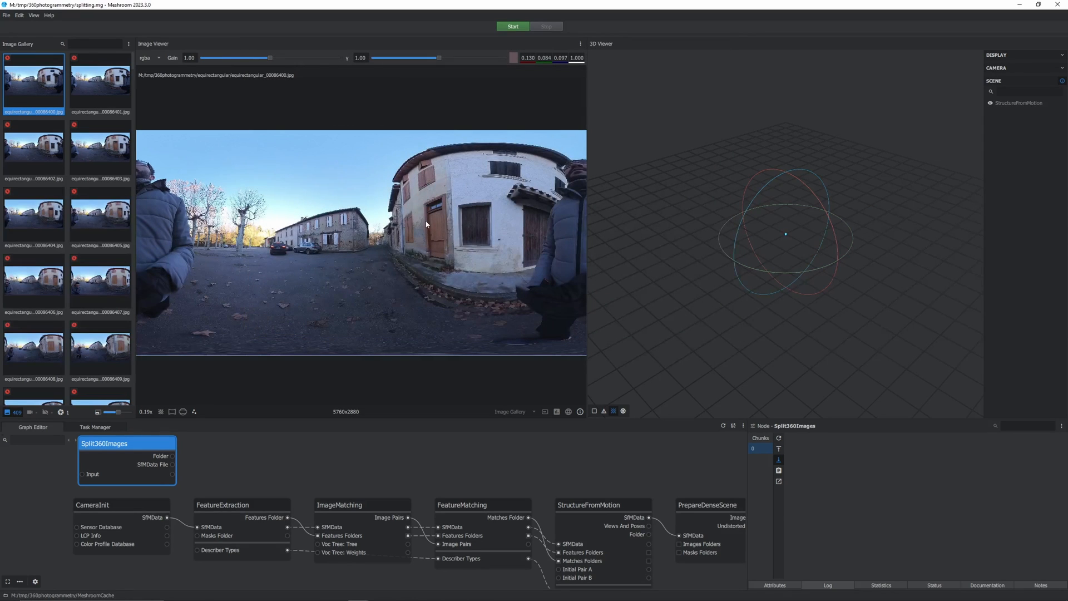
{"action": "mouse_move", "coordinate": [456, 235]}
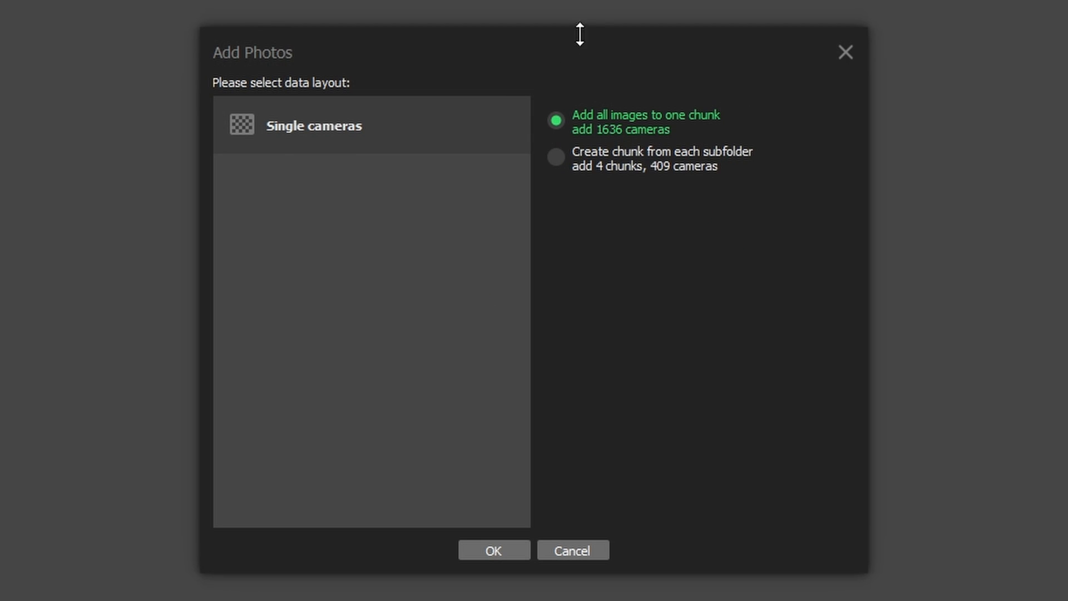
Add the 1636 split images as one chunk and align photos at Highest accuracy with 10,000 tie points
{"action": "left_click", "coordinate": [493, 550]}
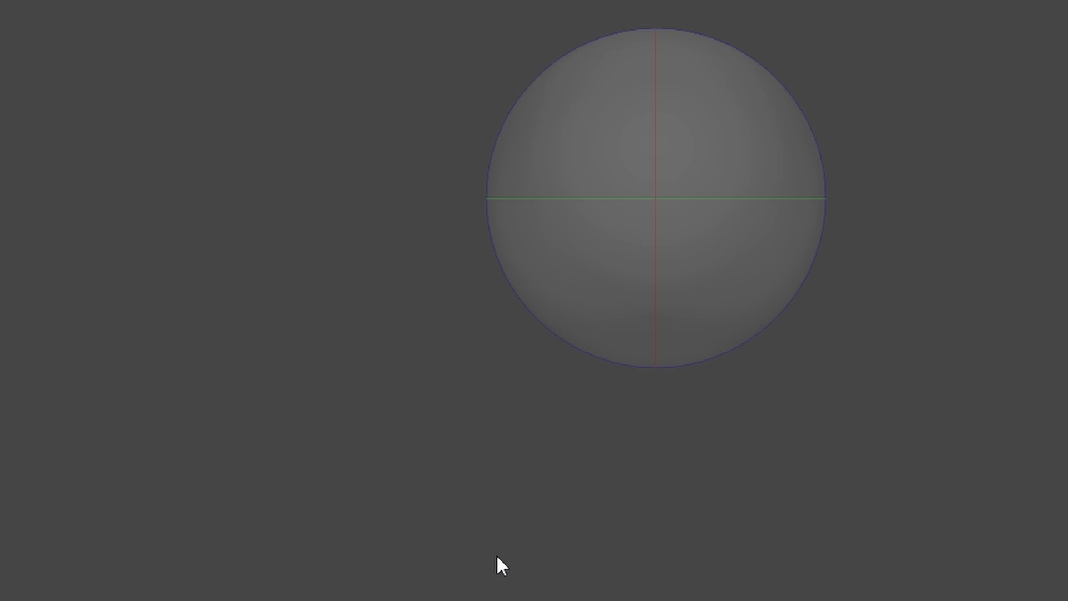
{"action": "left_click", "coordinate": [230, 52]}
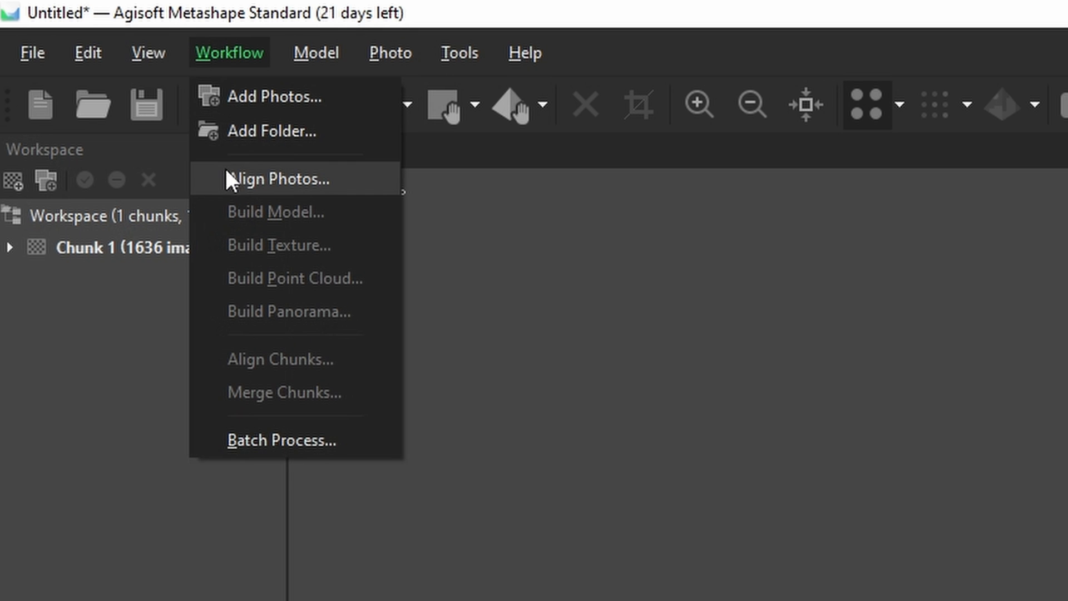
{"action": "left_click", "coordinate": [280, 178]}
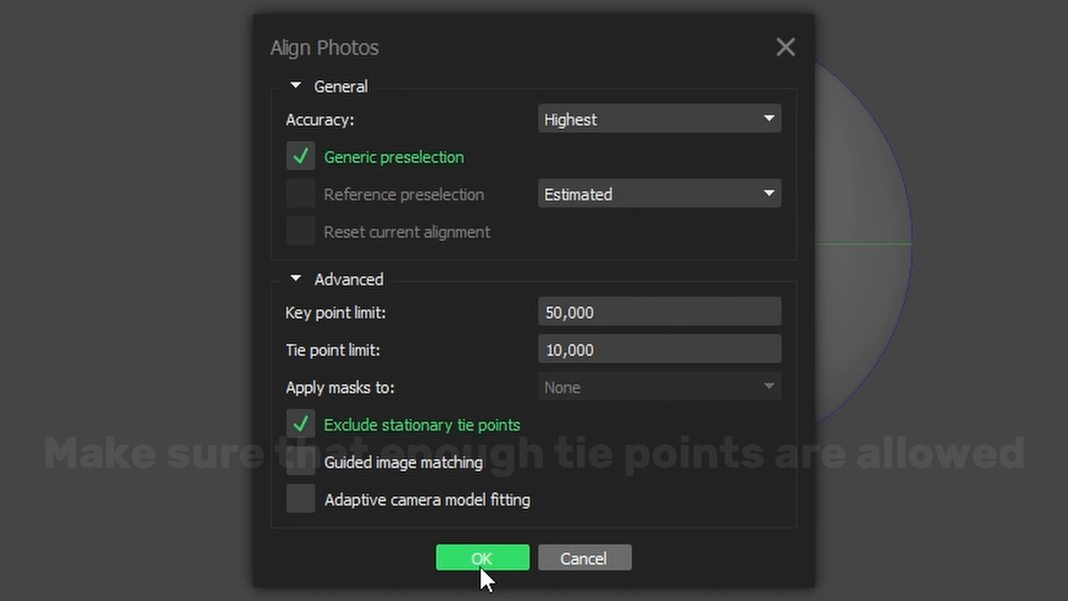
{"action": "left_click", "coordinate": [482, 557]}
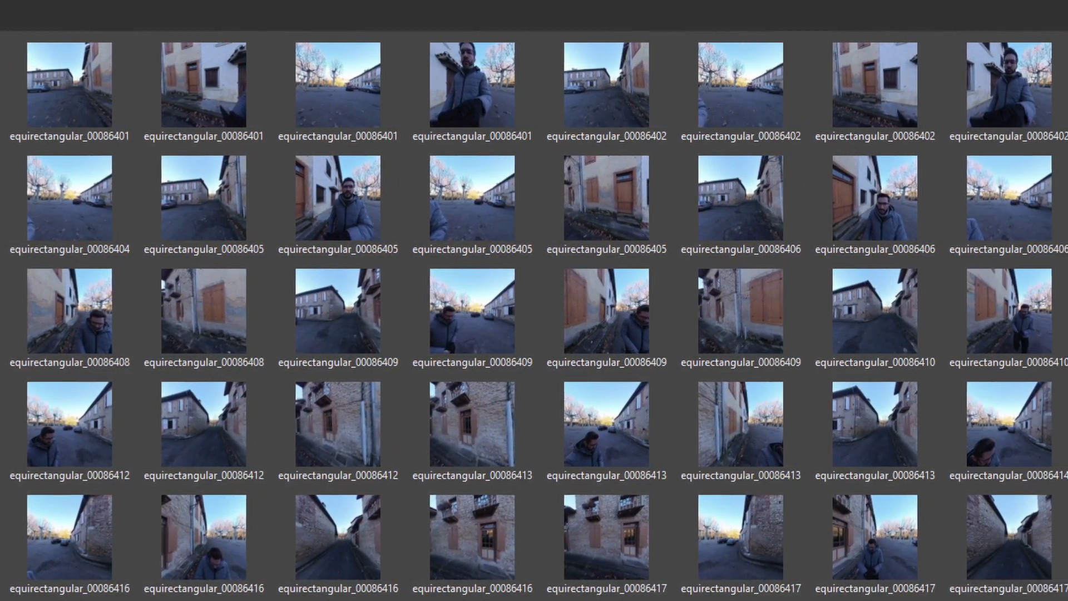
Bring up 360_photogram_highest.psx showing the textured village model from 409 images
{"action": "scroll", "scroll_direction": "right", "scroll_amount": 3}
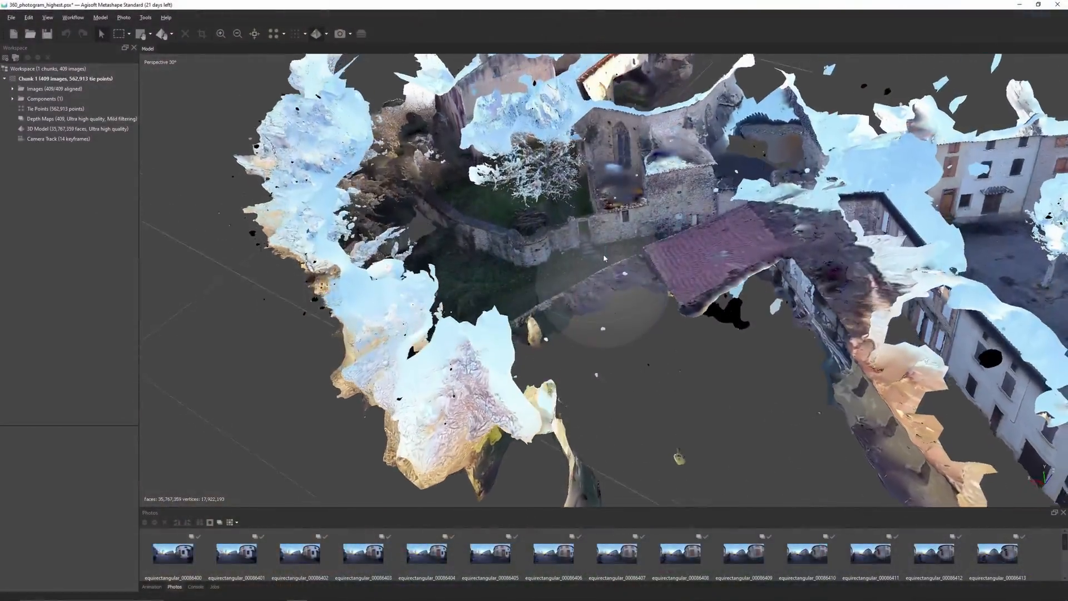
{"action": "left_click_drag", "start_coordinate": [603, 257], "coordinate": [606, 307]}
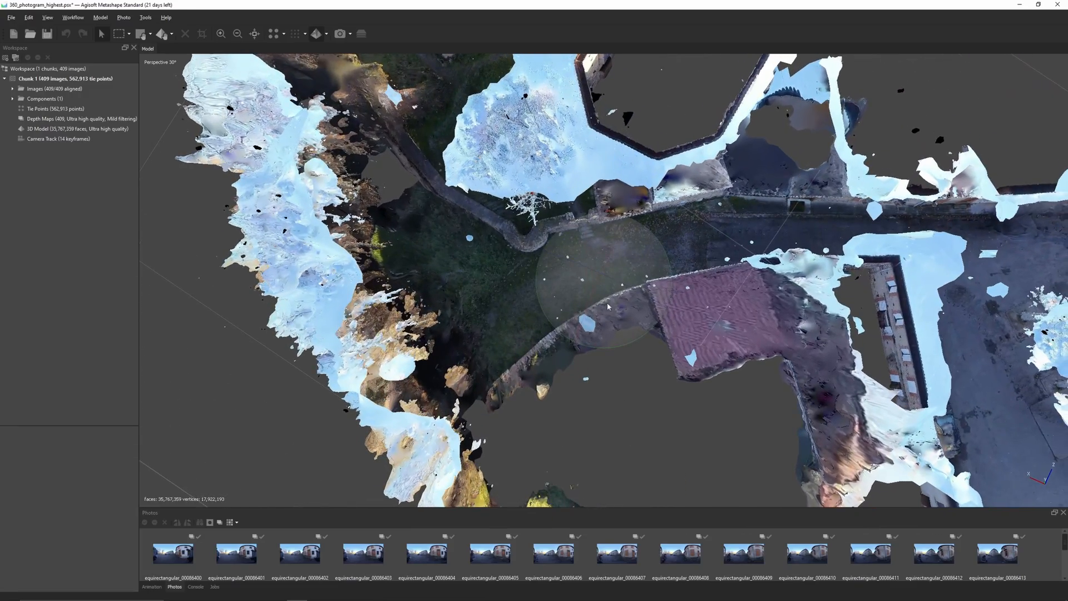
{"action": "left_click", "coordinate": [340, 34]}
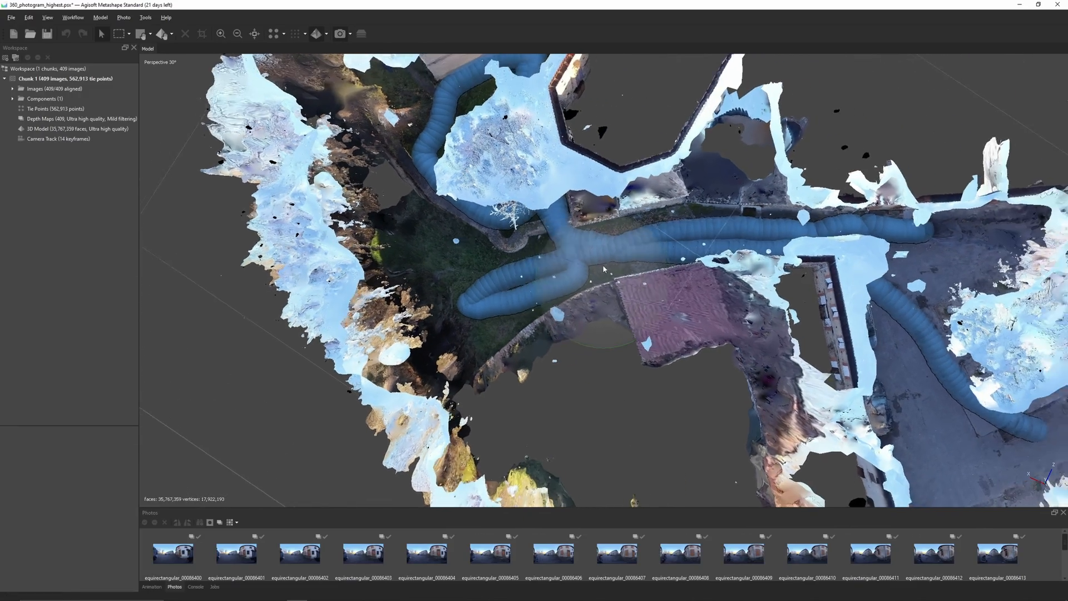
{"action": "left_click_drag", "start_coordinate": [603, 269], "coordinate": [615, 266]}
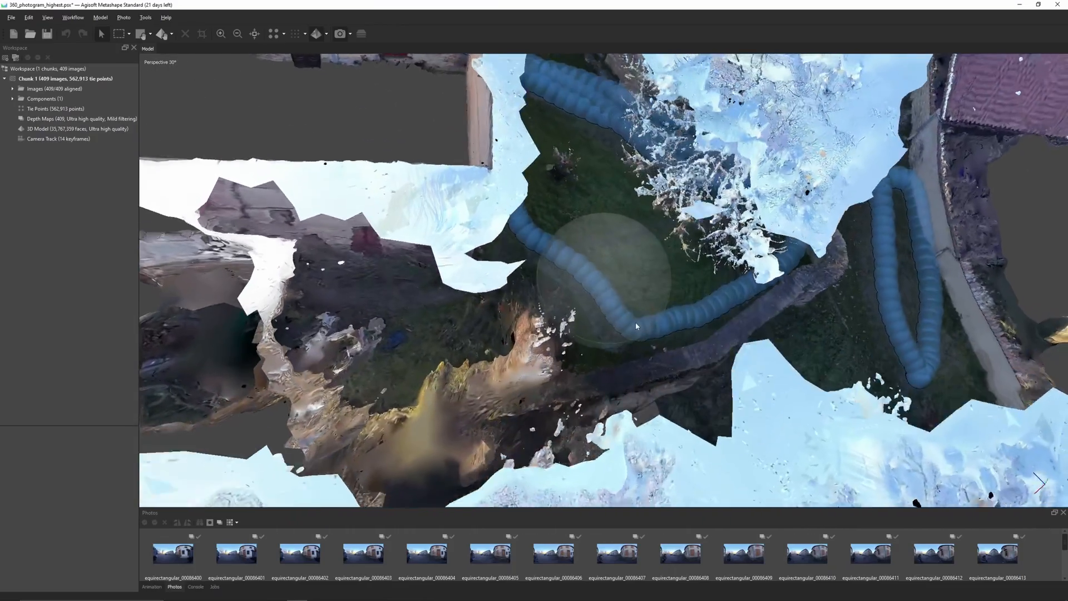
{"action": "left_click_drag", "start_coordinate": [635, 326], "coordinate": [593, 287]}
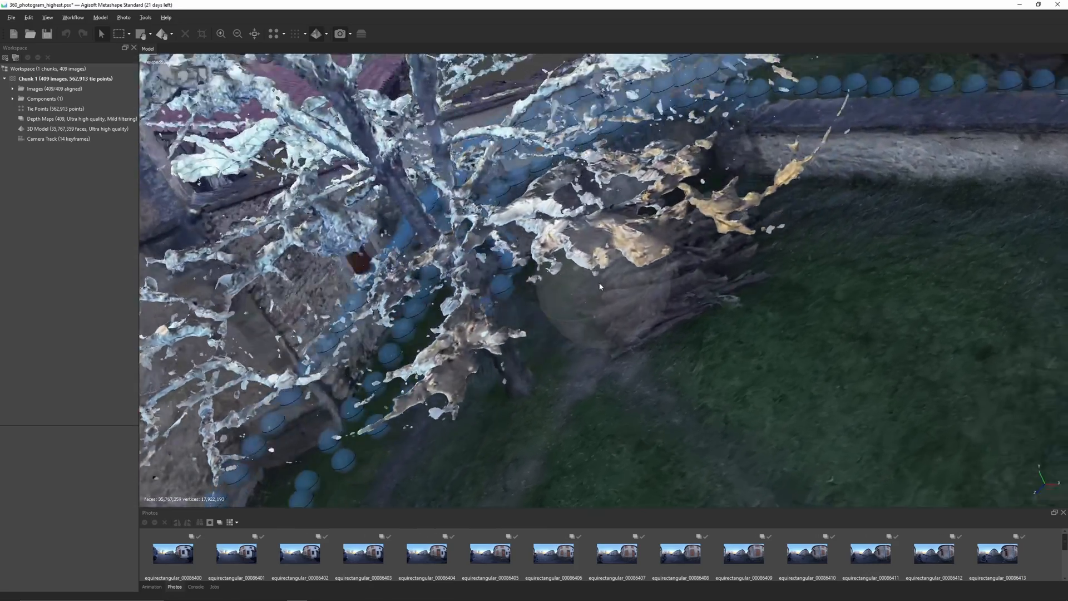
{"action": "left_click_drag", "start_coordinate": [599, 286], "coordinate": [603, 344]}
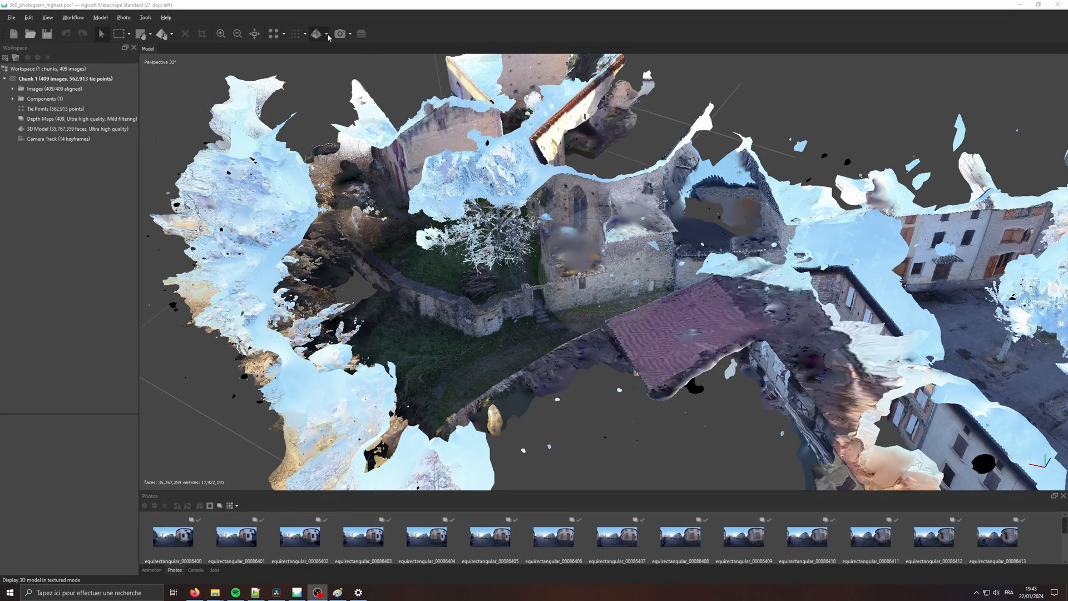
Shade the village model by Model - Confidence instead of texture
{"action": "left_click", "coordinate": [315, 34]}
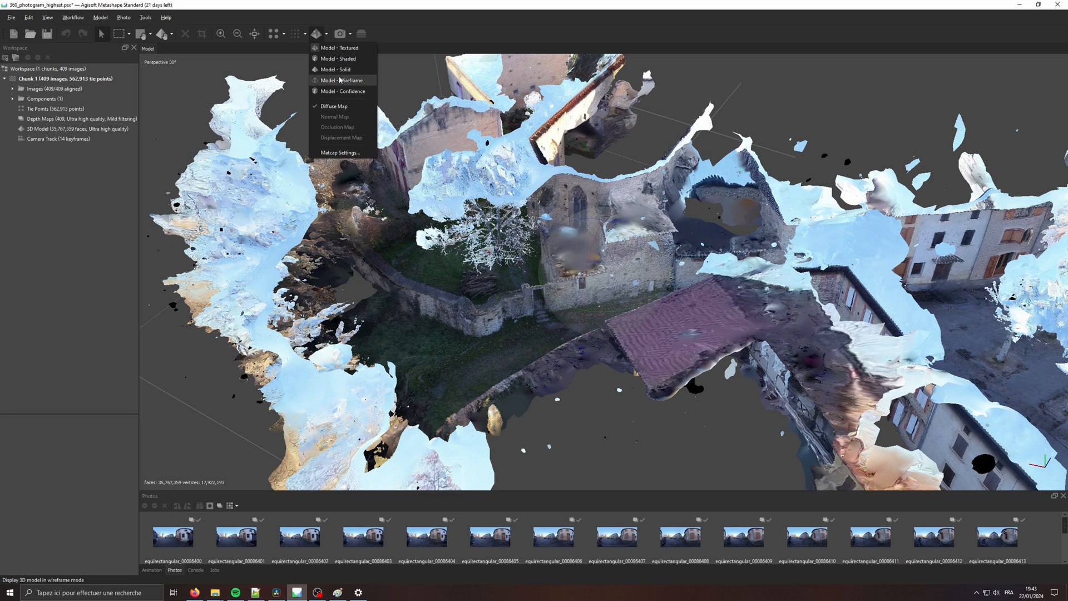
{"action": "left_click", "coordinate": [343, 91]}
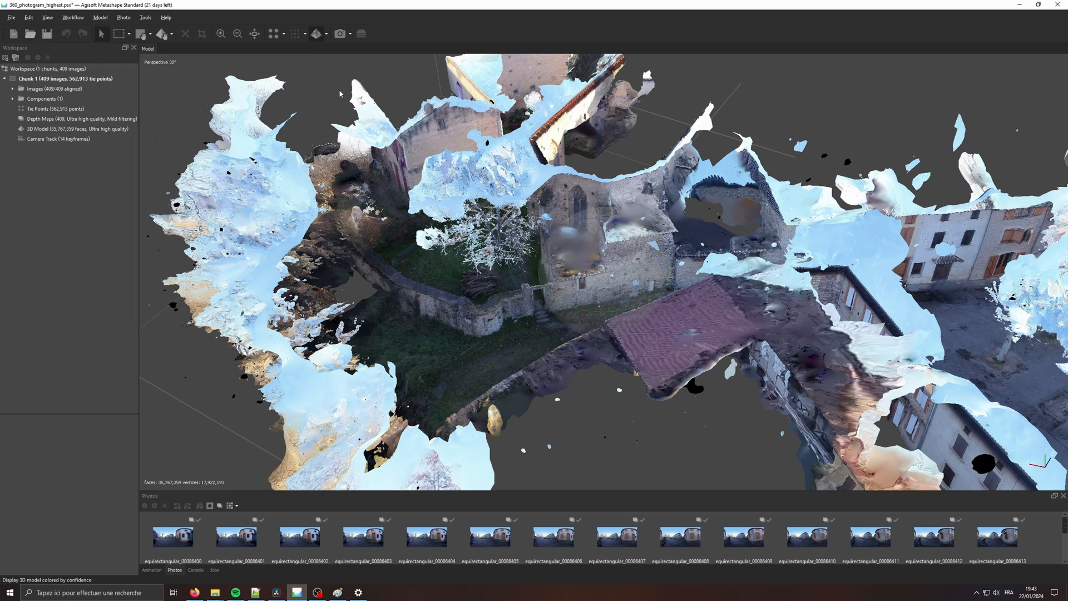
{"action": "mouse_move", "coordinate": [696, 405]}
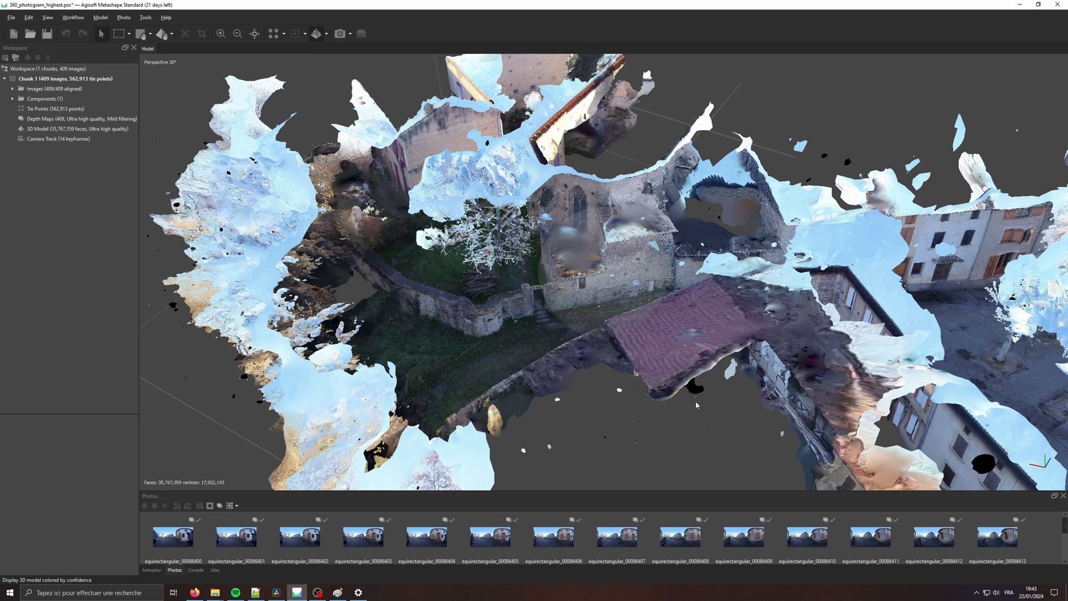
{"action": "left_click", "coordinate": [316, 33]}
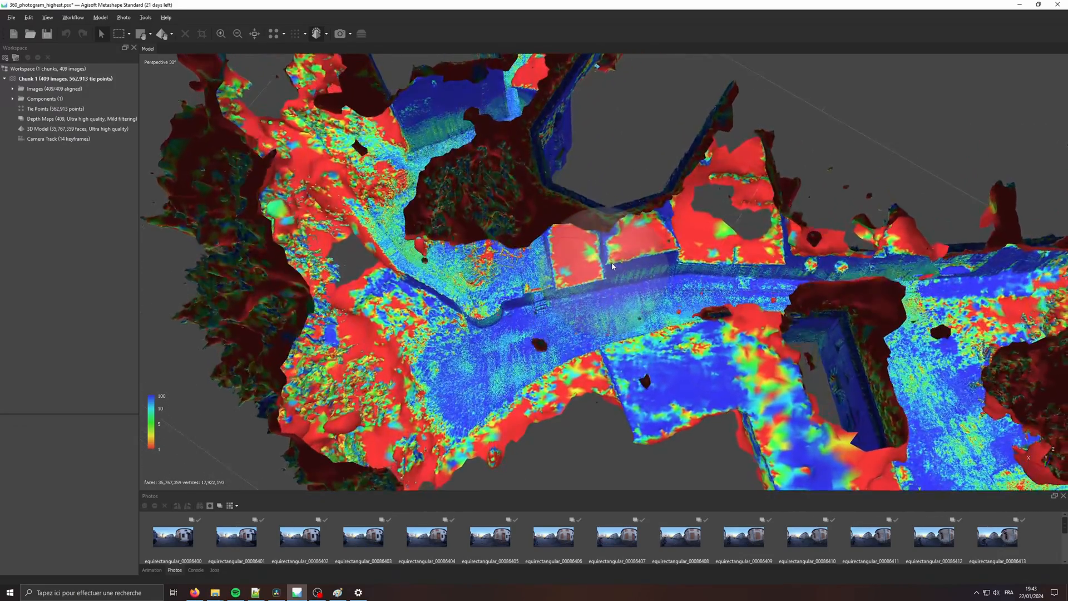
Fly down to street level and orbit past the trees, parked car and street corner to read confidence colours
{"action": "left_click_drag", "start_coordinate": [611, 266], "coordinate": [824, 402]}
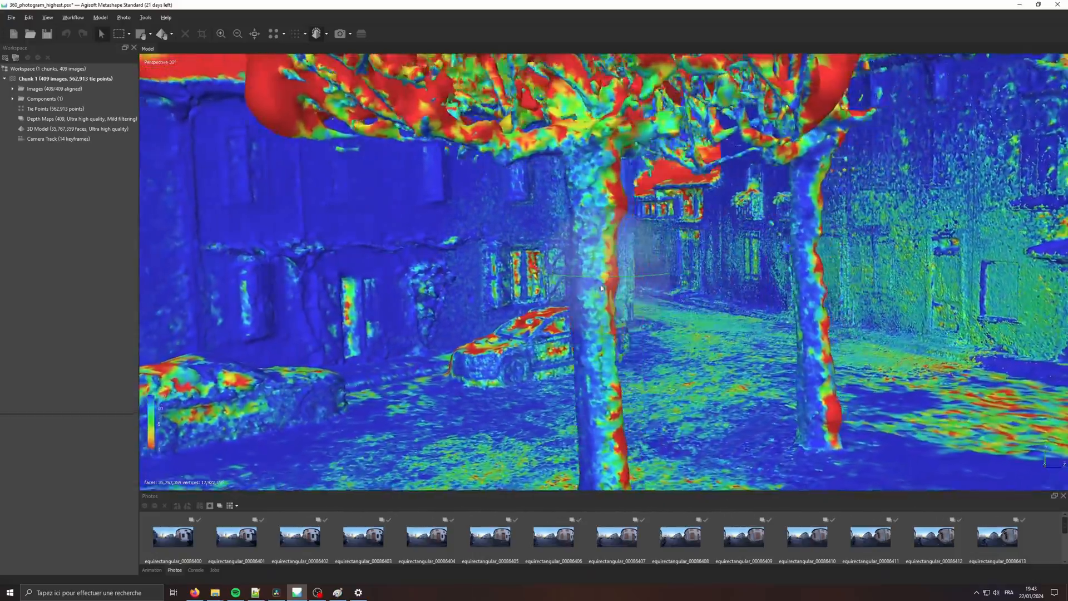
{"action": "left_click_drag", "start_coordinate": [600, 287], "coordinate": [531, 299]}
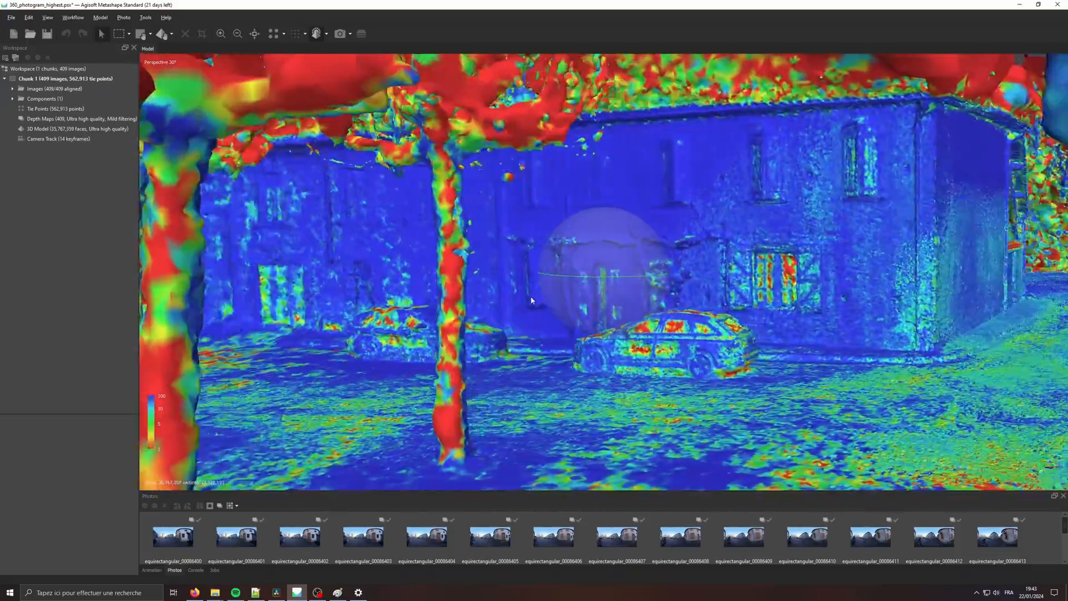
{"action": "left_click_drag", "start_coordinate": [532, 300], "coordinate": [603, 269]}
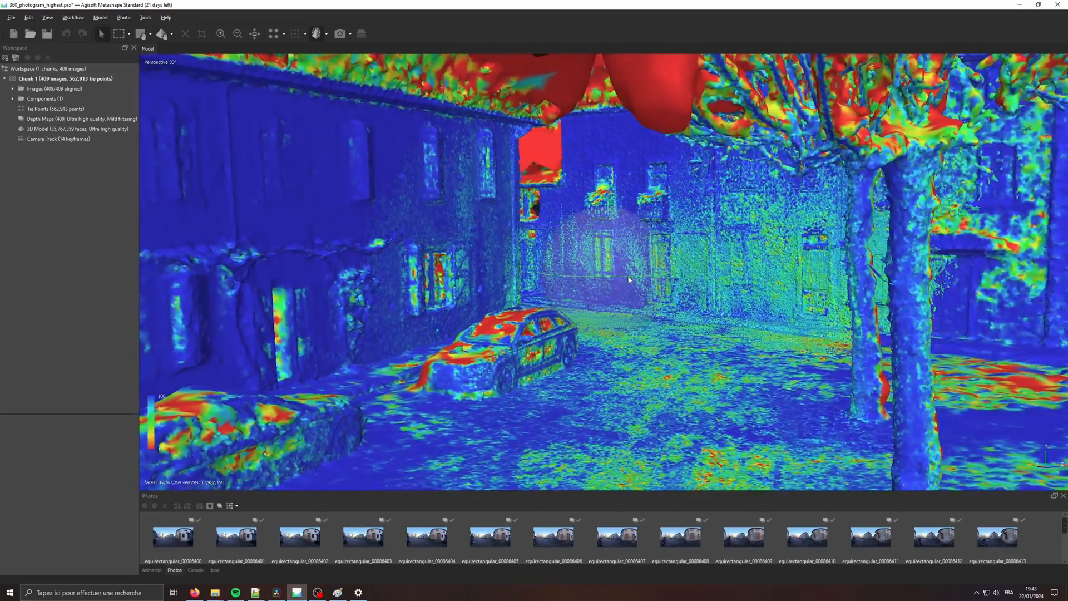
{"action": "left_click_drag", "start_coordinate": [627, 279], "coordinate": [578, 292]}
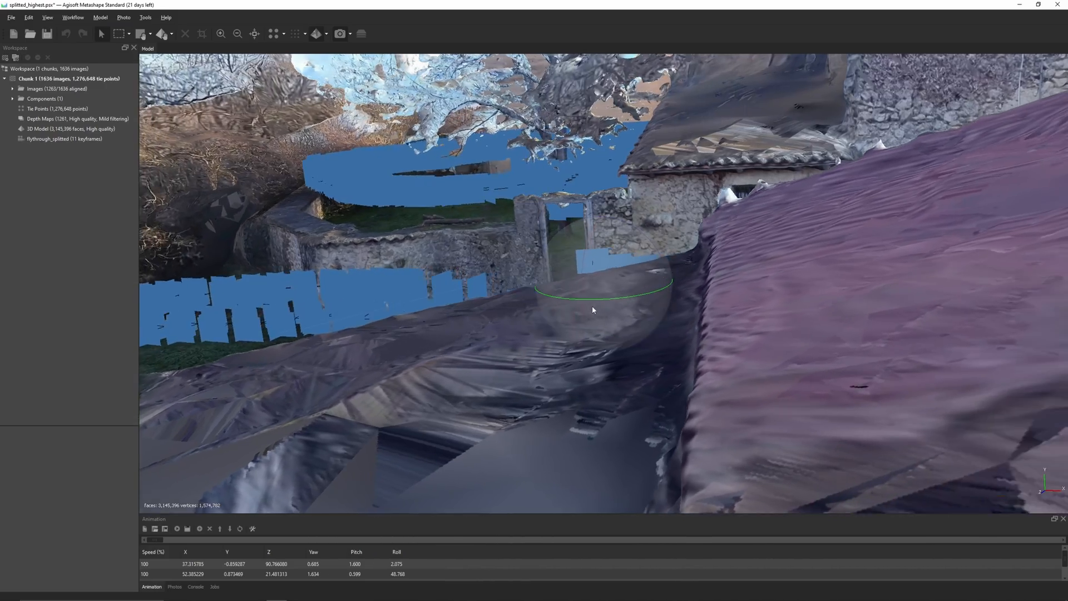
Orbit through the model built from the 1636 split images before moving to RealityCapture
{"action": "left_click_drag", "start_coordinate": [593, 311], "coordinate": [659, 290]}
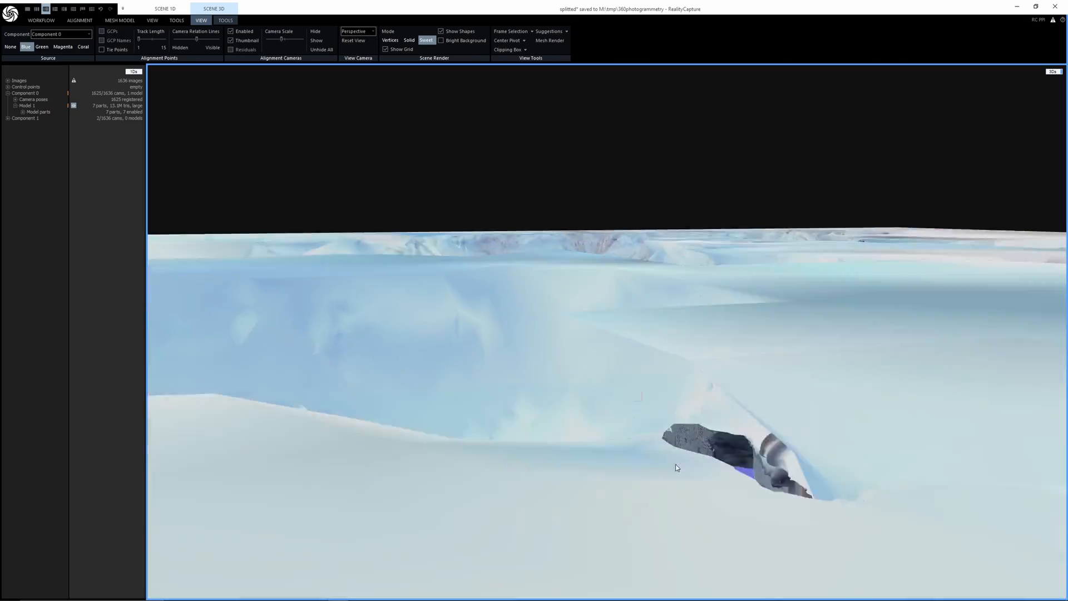
{"action": "left_click_drag", "start_coordinate": [678, 467], "coordinate": [709, 548]}
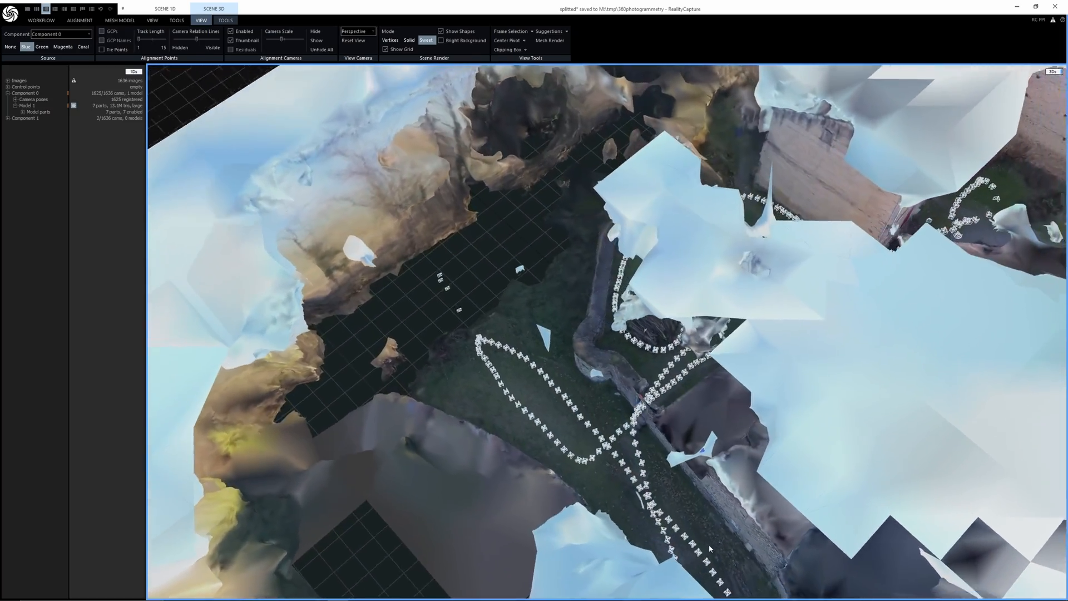
{"action": "left_click_drag", "start_coordinate": [711, 549], "coordinate": [814, 538]}
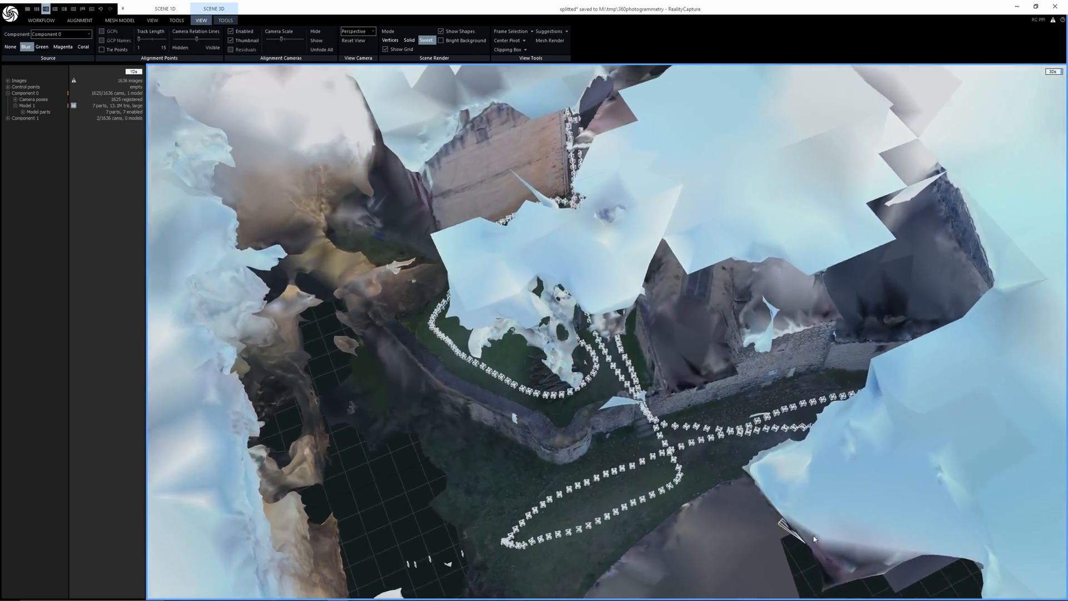
{"action": "left_click_drag", "start_coordinate": [814, 539], "coordinate": [865, 504]}
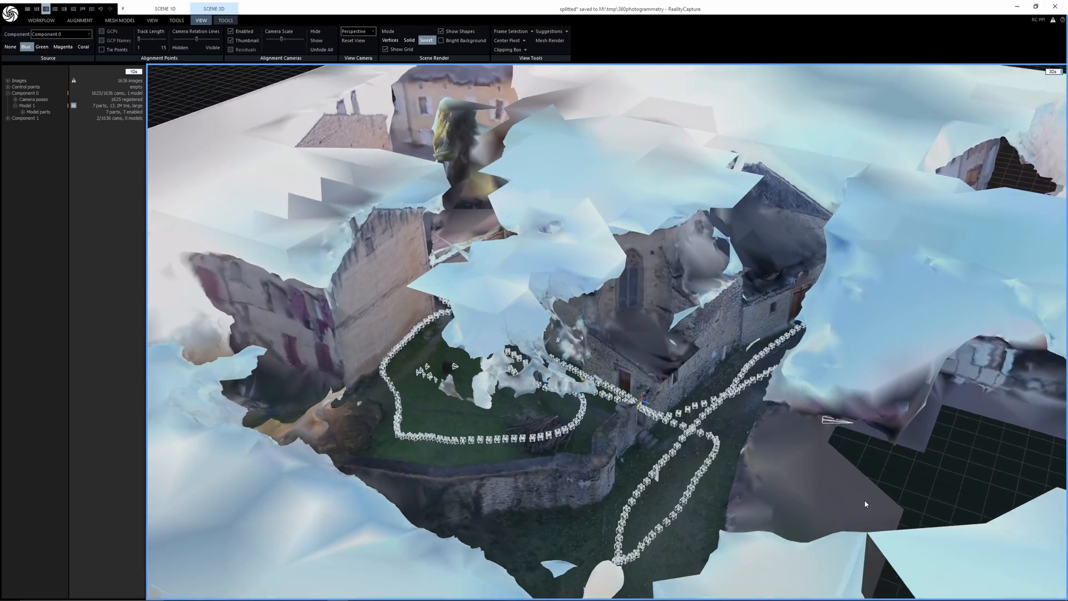